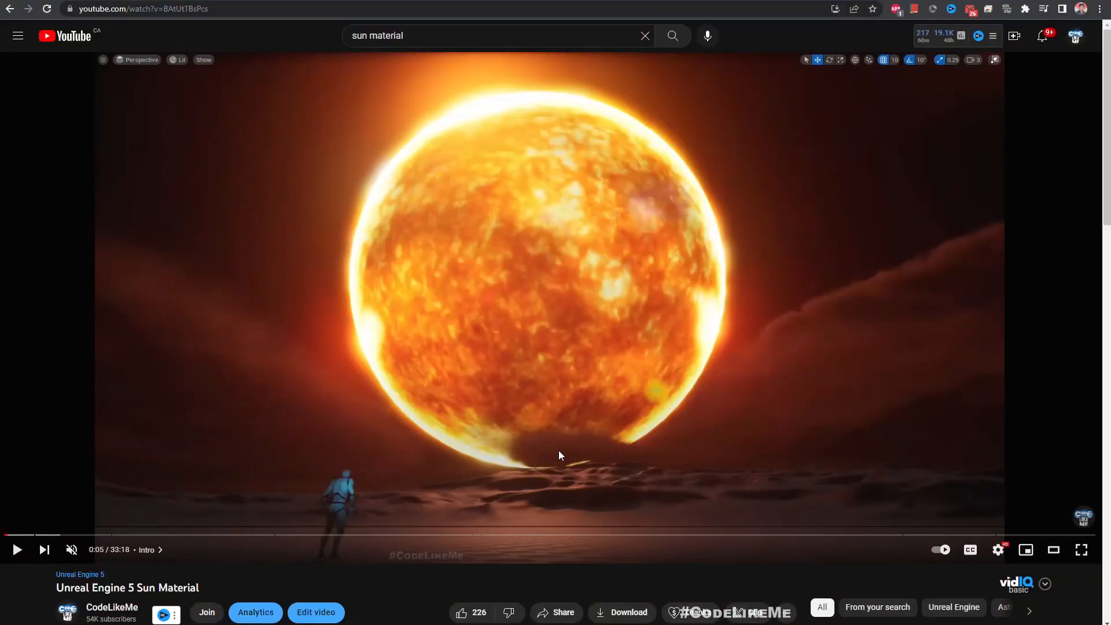
mouse_move(459, 29)
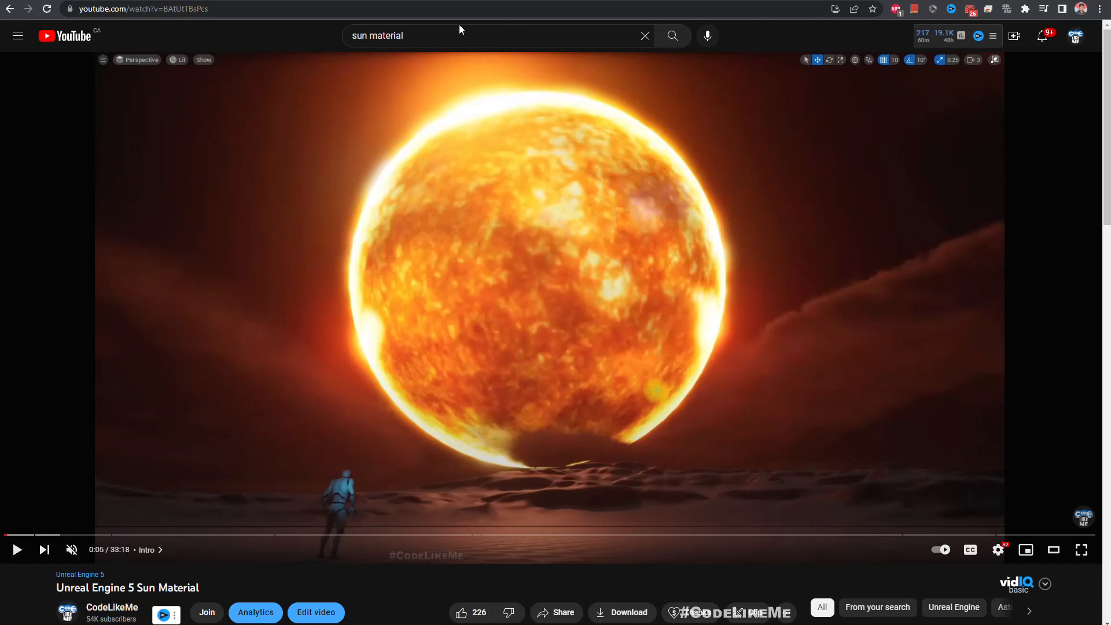
Duplicate M_Sun as M_Sun2 and select the new material asset in the Sun folder.
left_click(1081, 549)
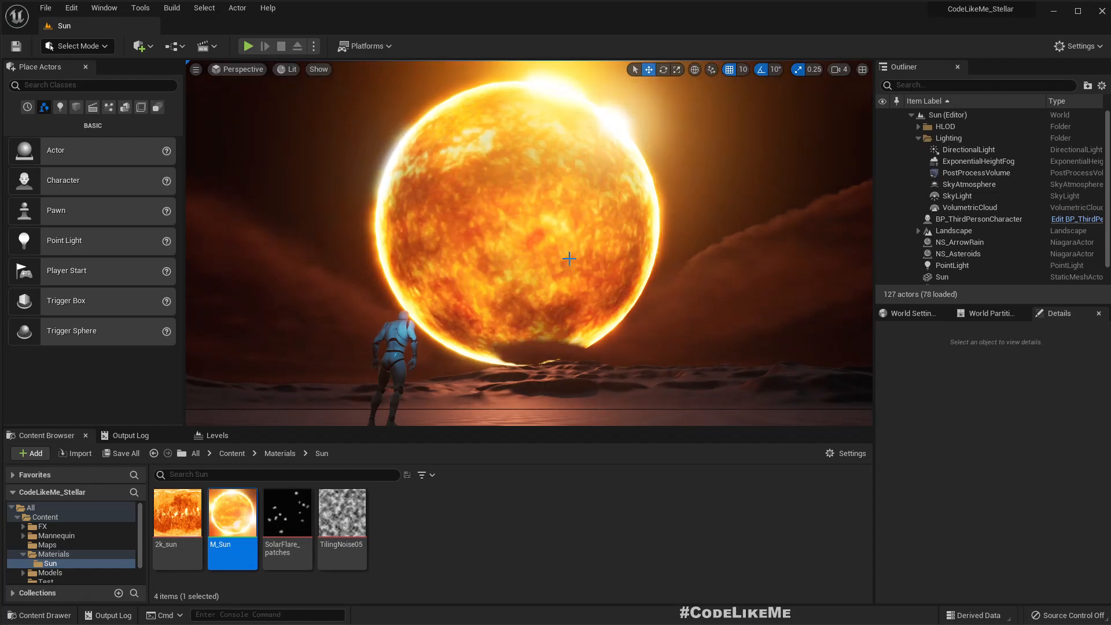
mouse_move(177, 518)
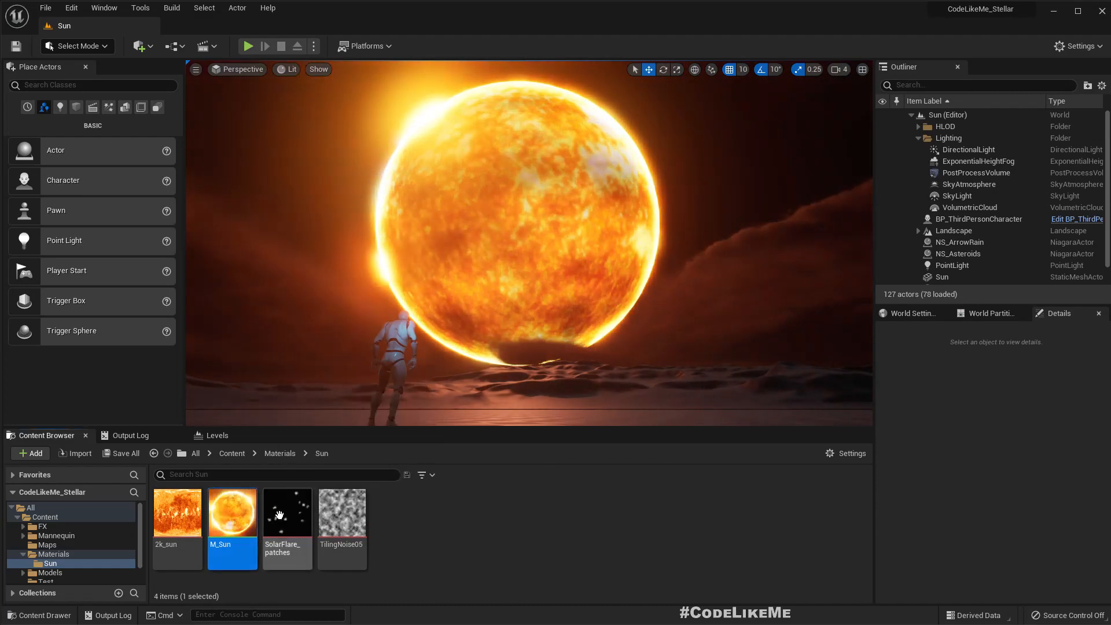
mouse_move(228, 518)
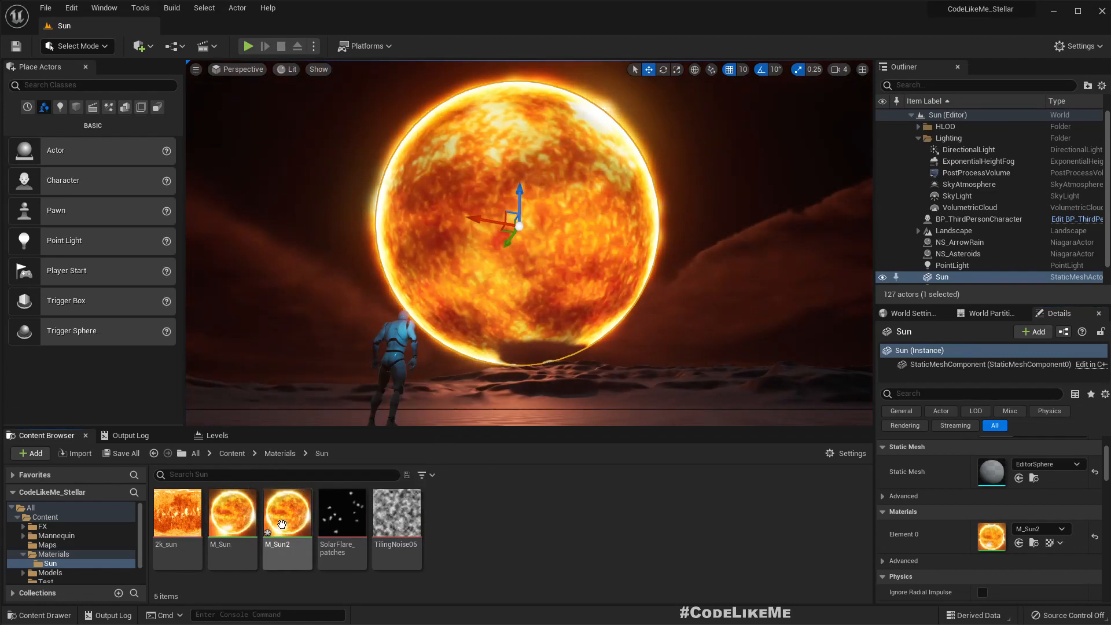
left_click(286, 512)
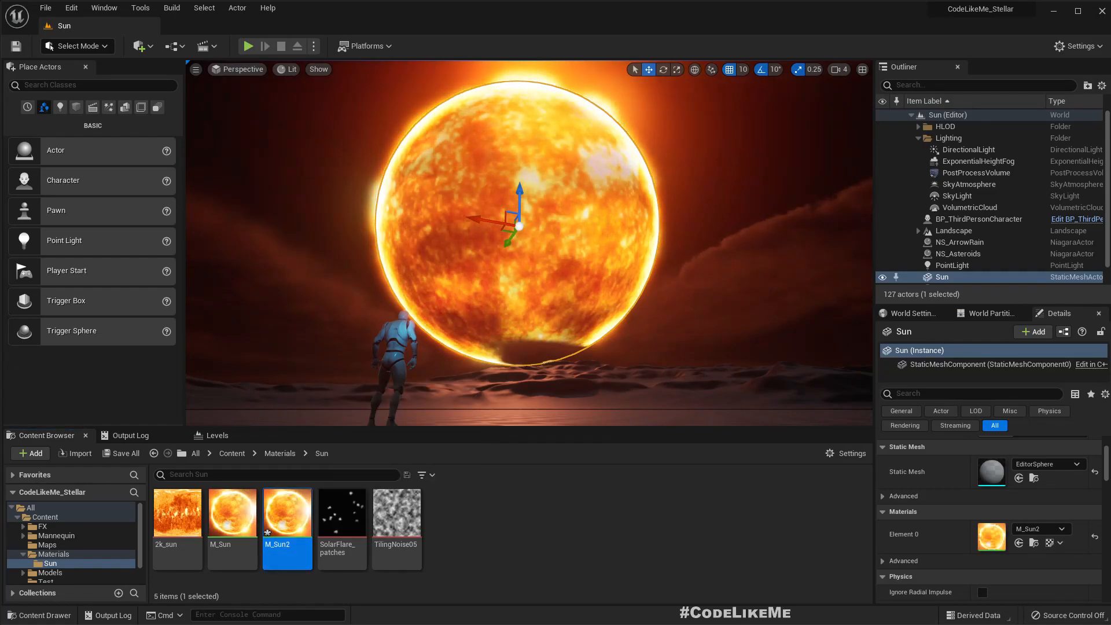
Edit M_Sun2 and add a second TilingNoise05 Texture Sample wired toward the output.
double_click(287, 512)
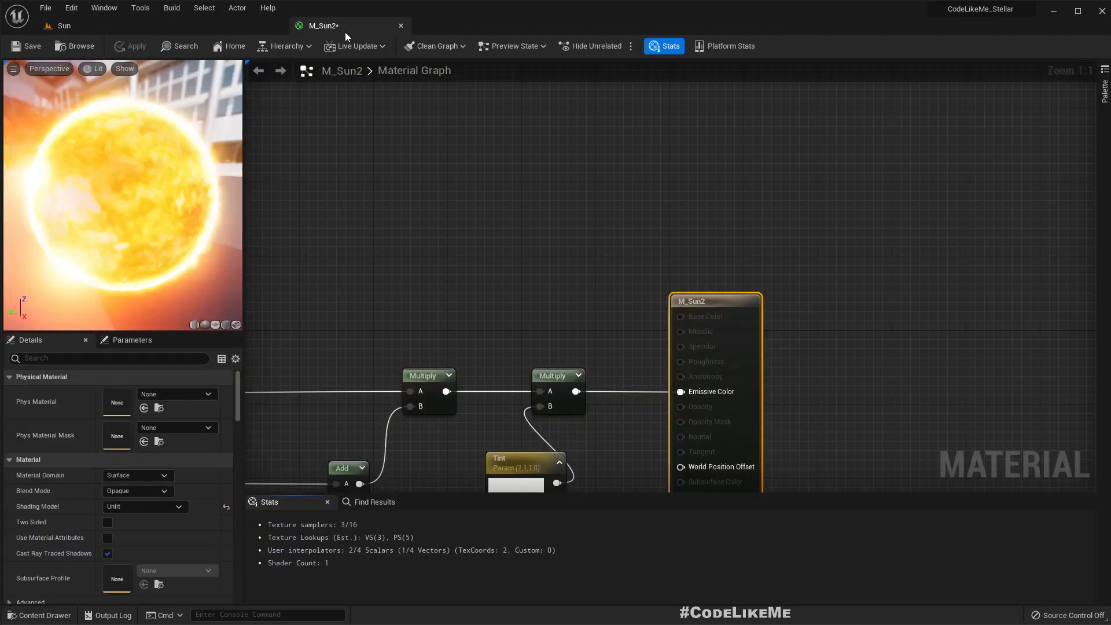
scroll("down", 3)
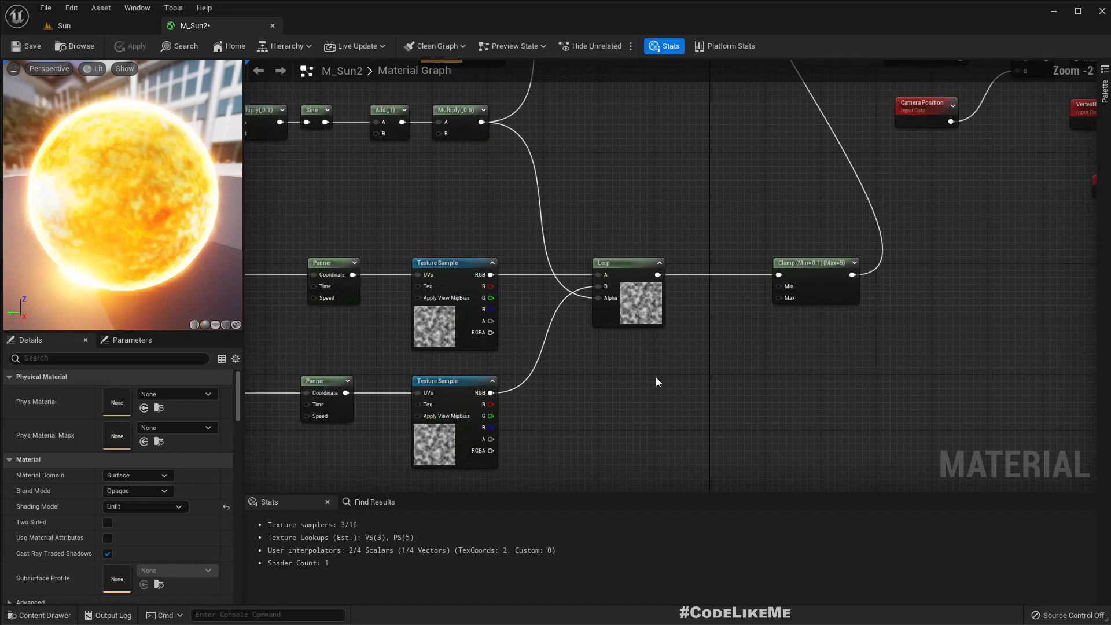
scroll("down", 3)
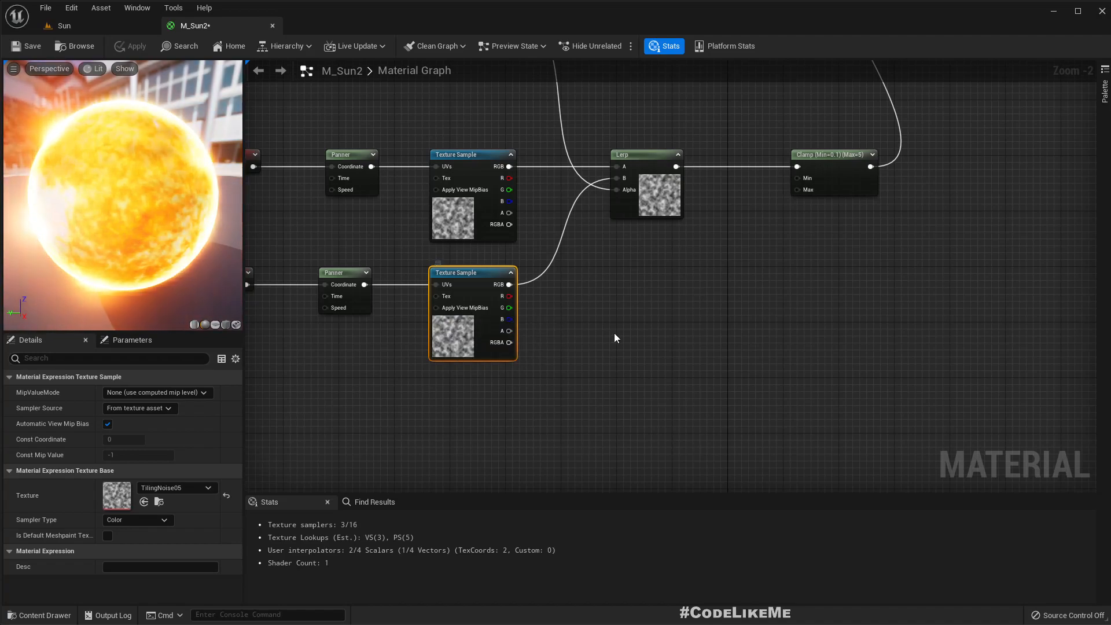
scroll("down", 3)
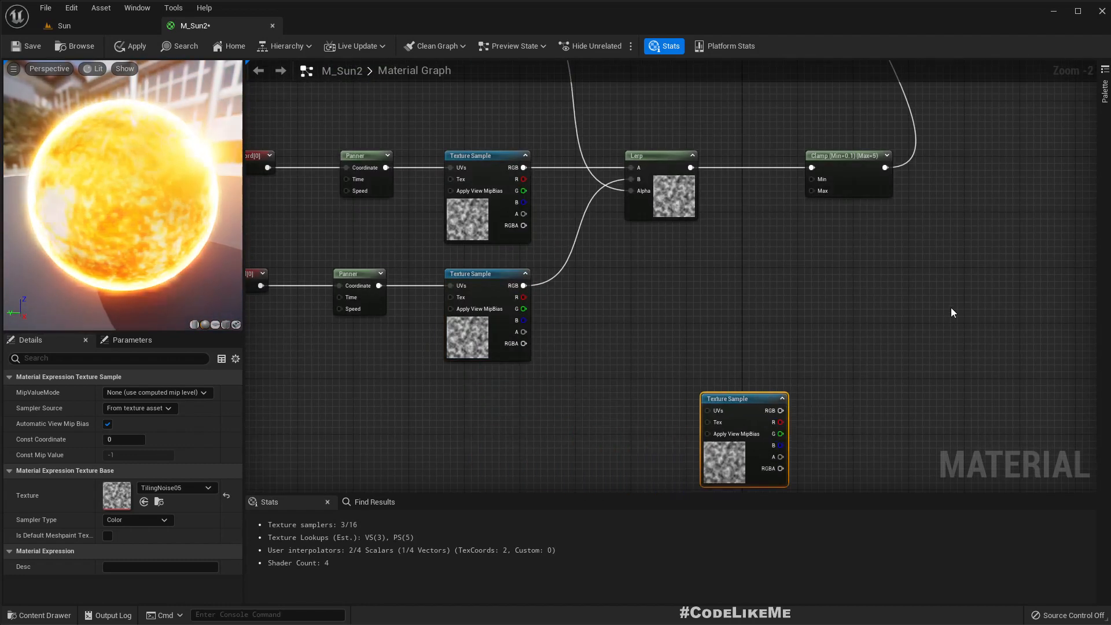
scroll("down", 3)
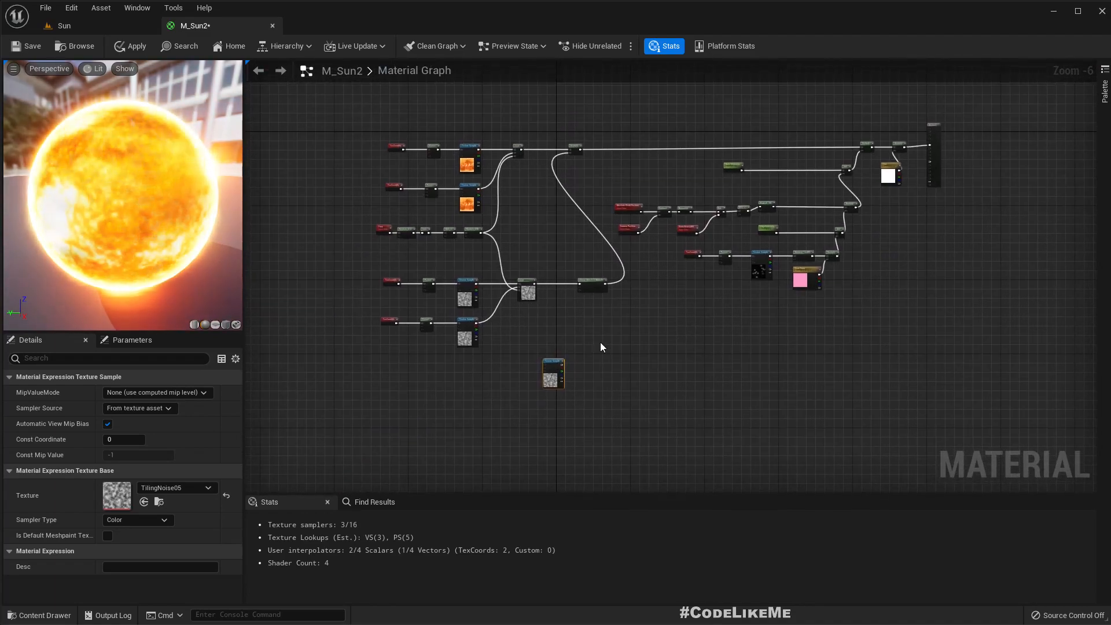
scroll("down", 3)
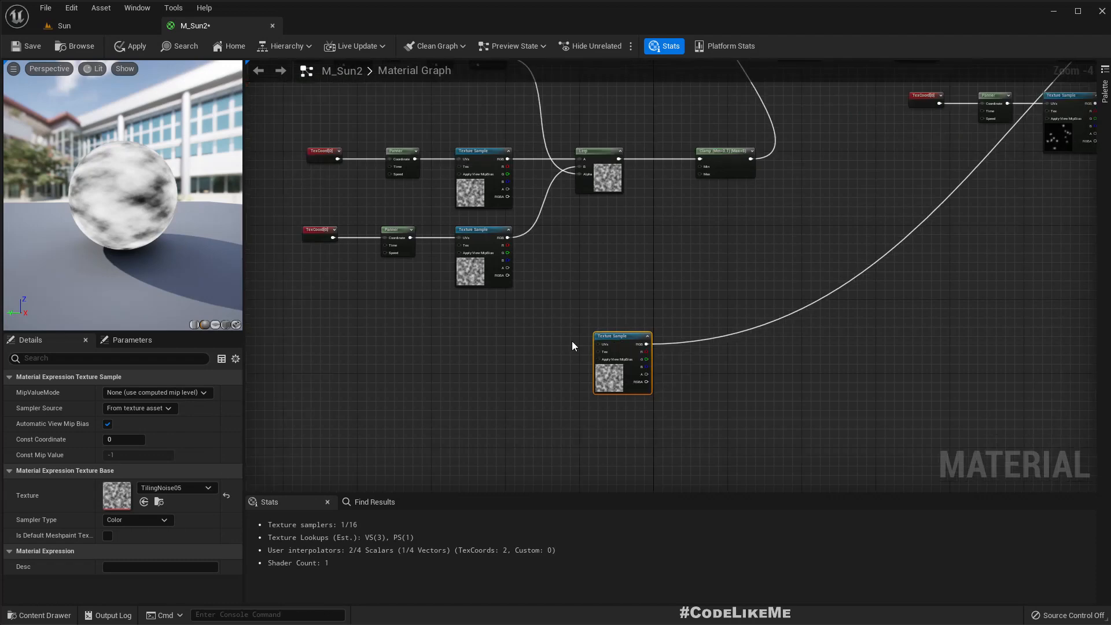
mouse_move(634, 319)
type("fres")
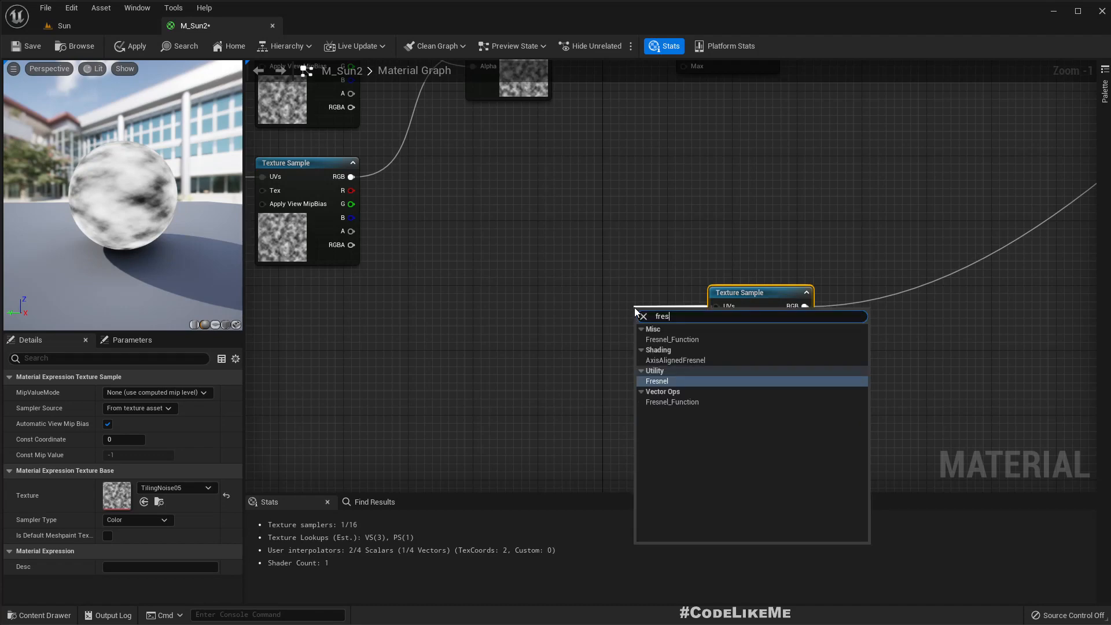
Add a Fresnel node driving the new sample's UVs, with the lower noise RGB as ExponentIn.
left_click(656, 380)
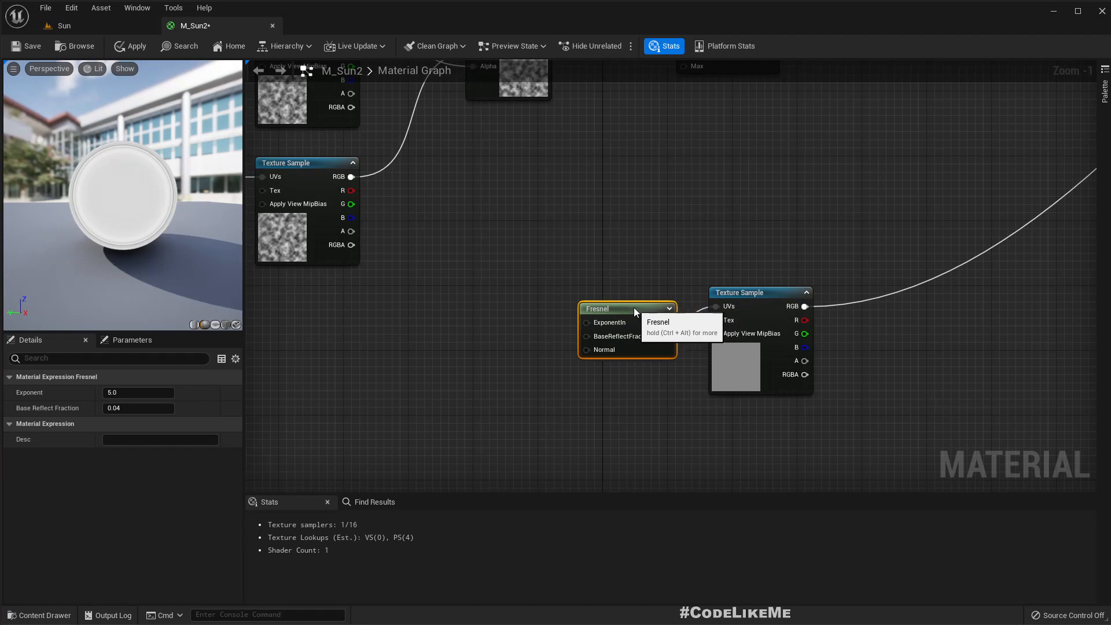
left_click_drag(626, 308, 595, 292)
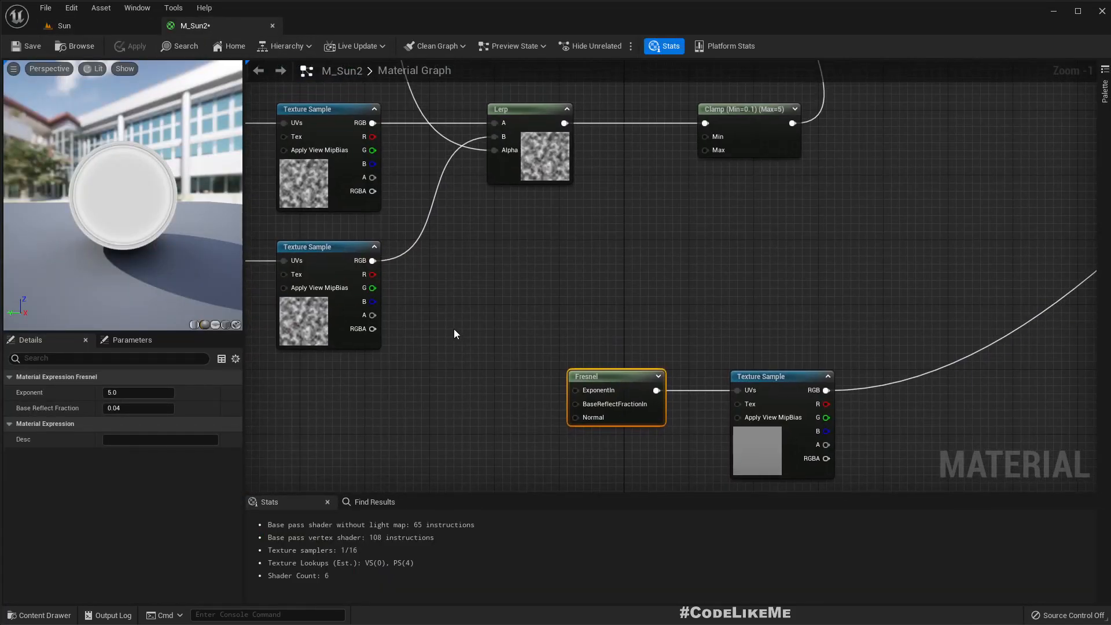
scroll("down", 3)
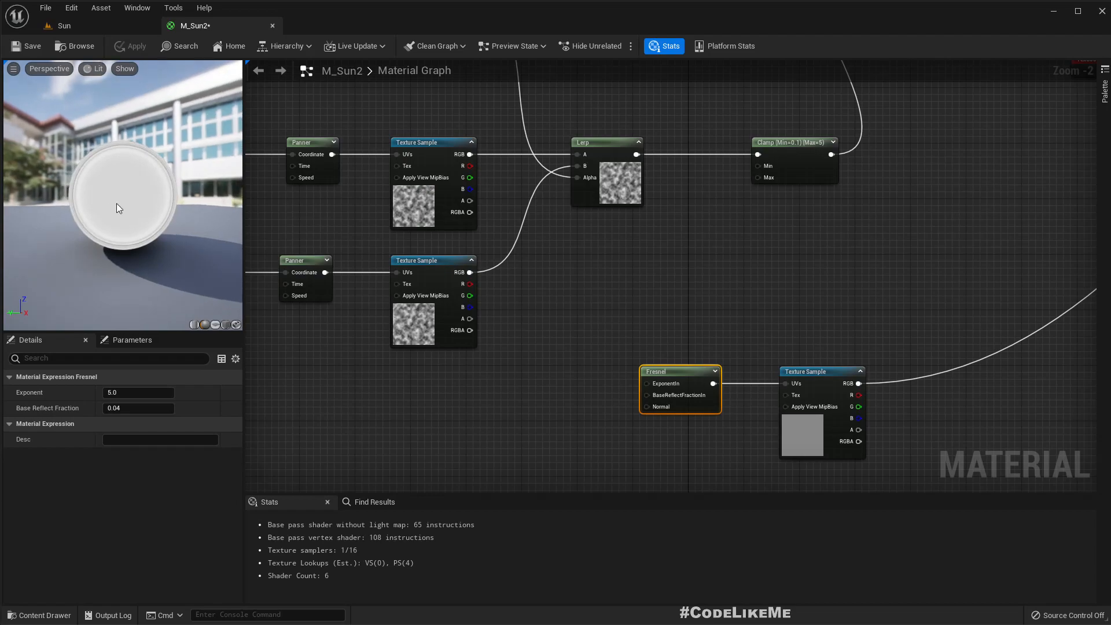
mouse_move(467, 273)
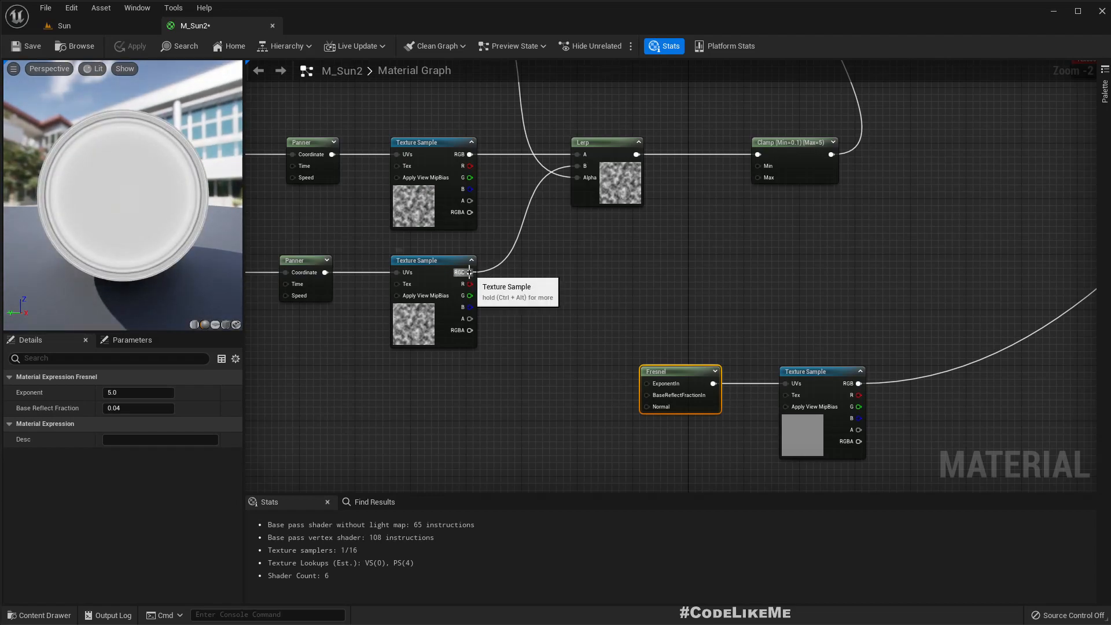
left_click_drag(469, 272, 647, 383)
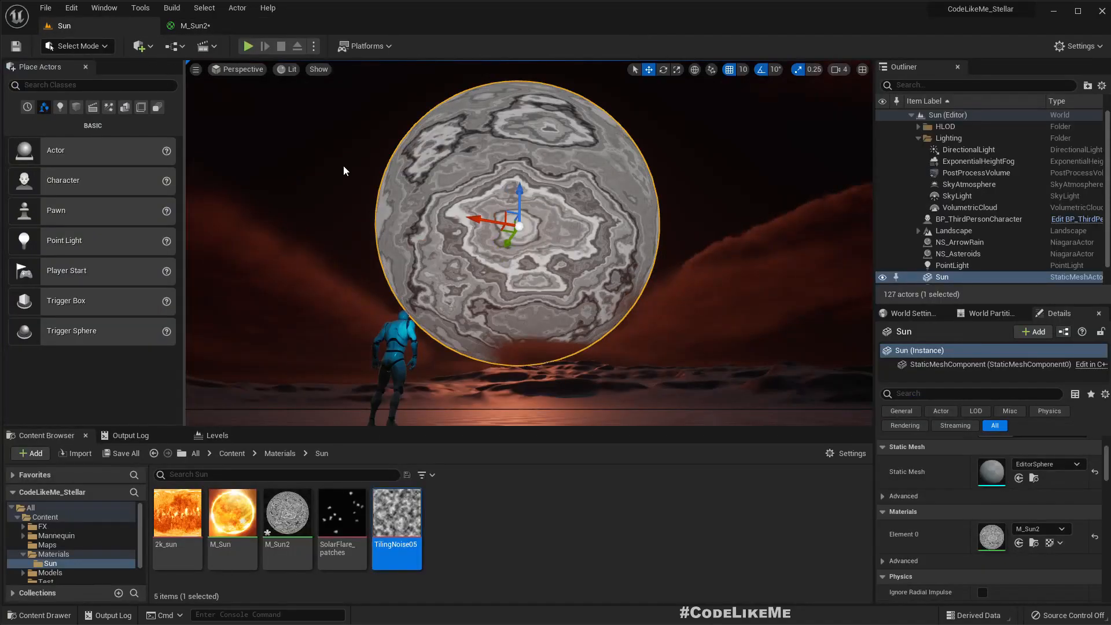
Feed a PixelNormalWS node into the Fresnel Normal input and apply the material.
left_click(372, 177)
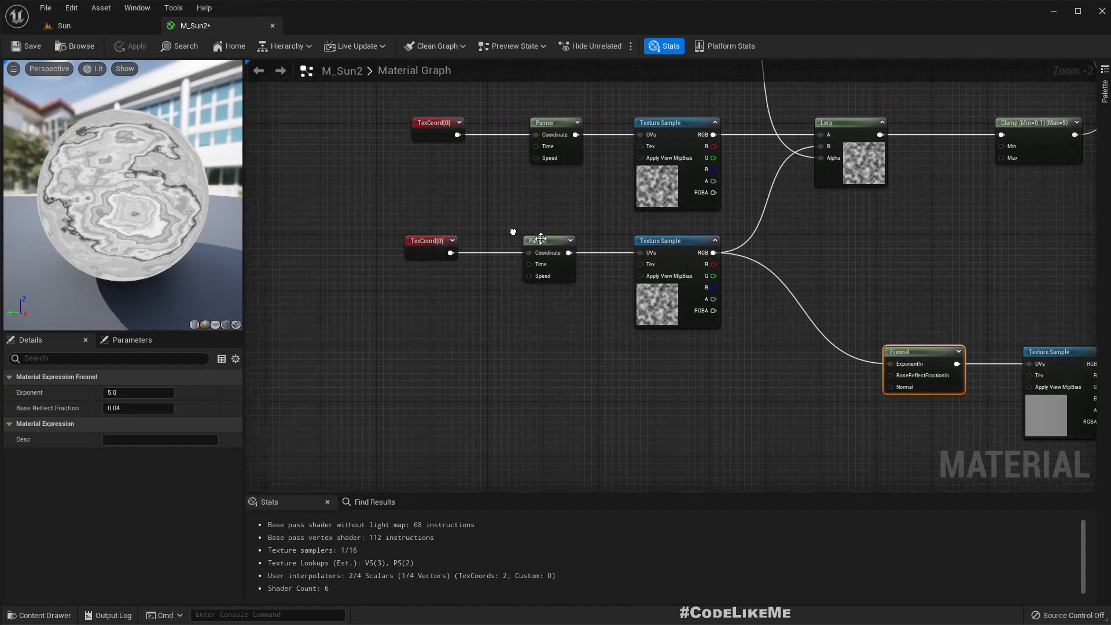
left_click(553, 241)
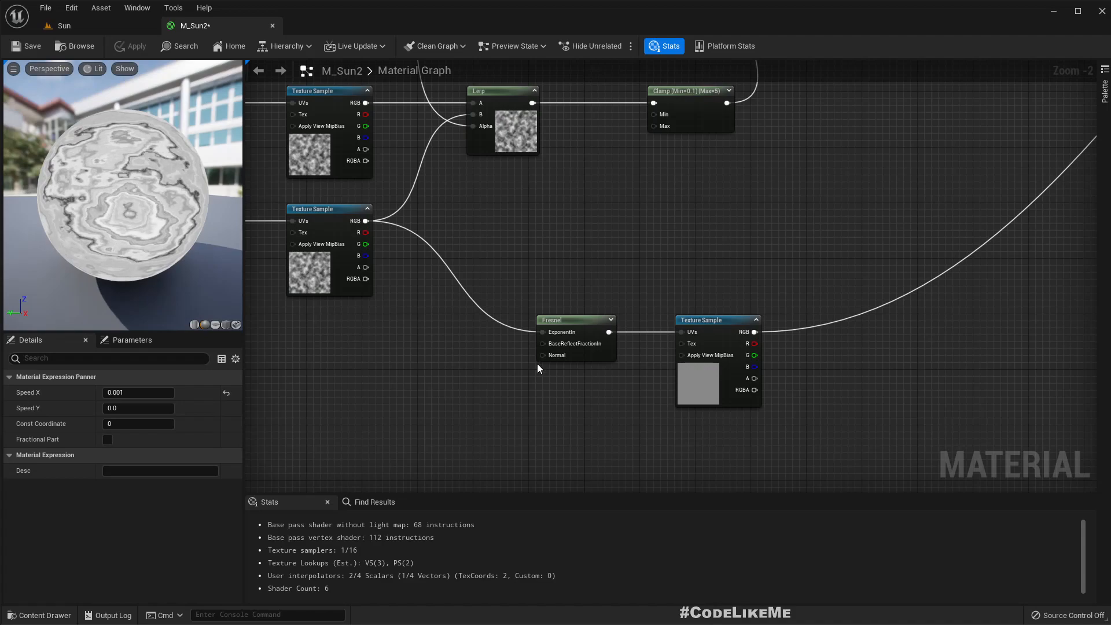
type("ws")
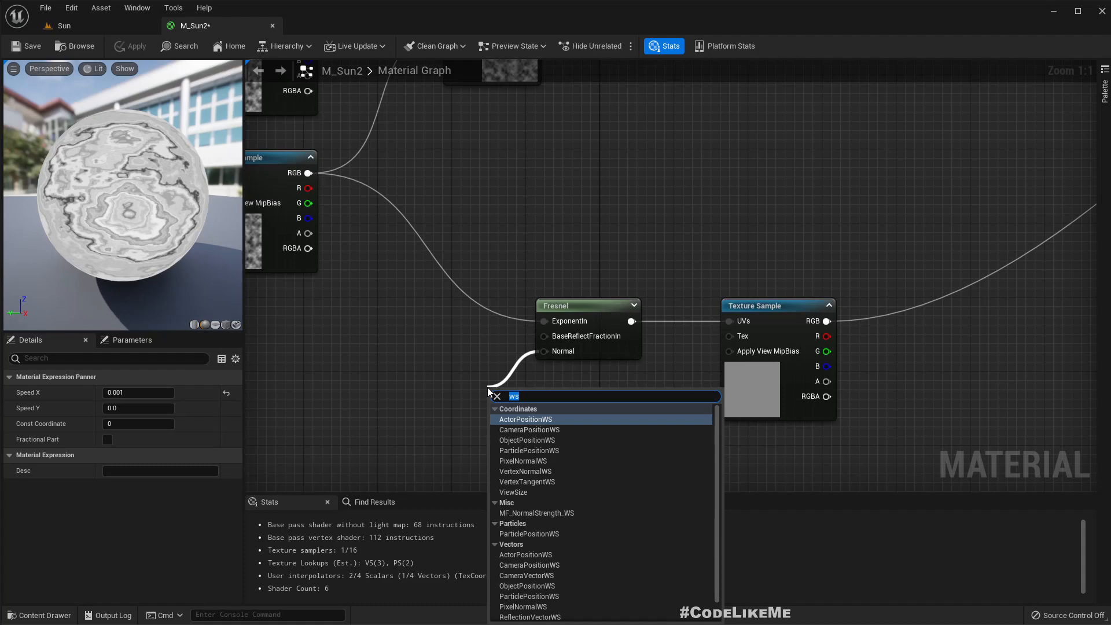
type("pixeln")
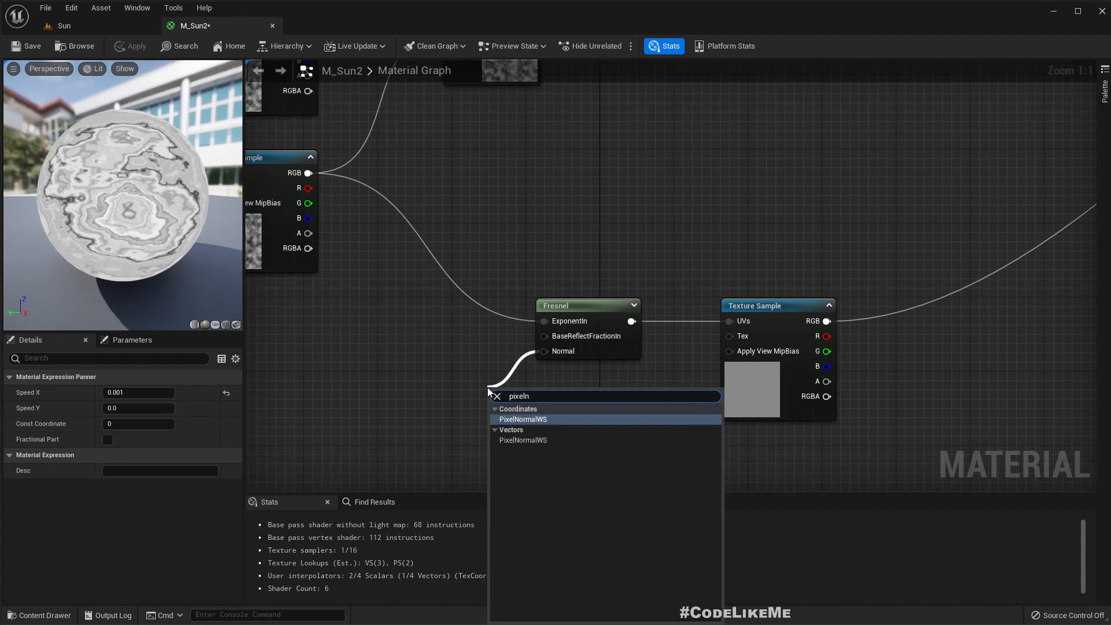
left_click(523, 419)
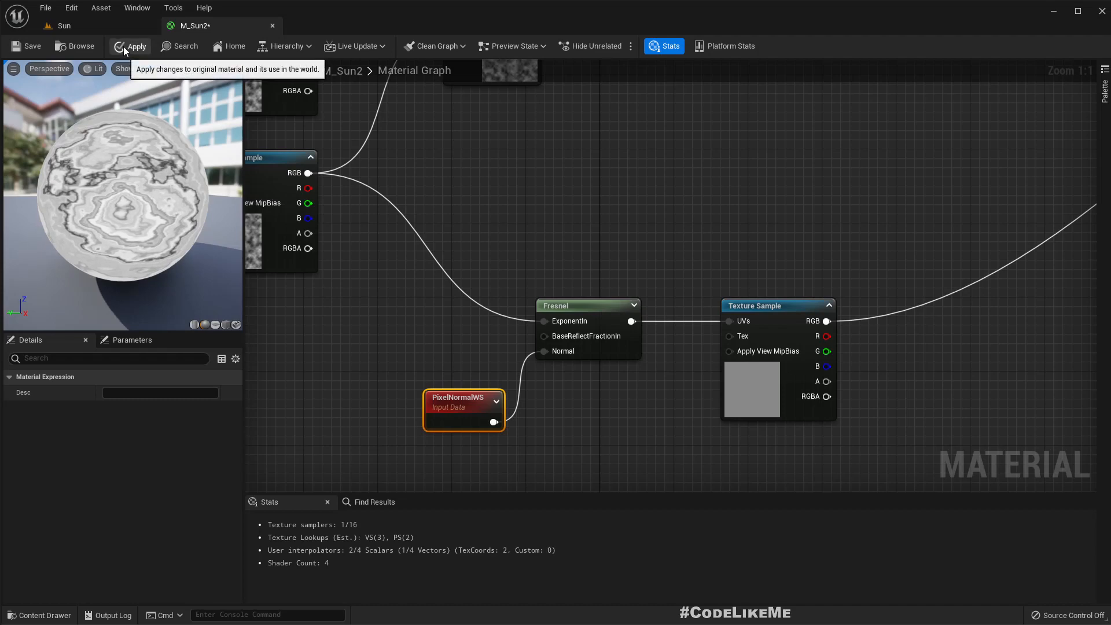
left_click(134, 47)
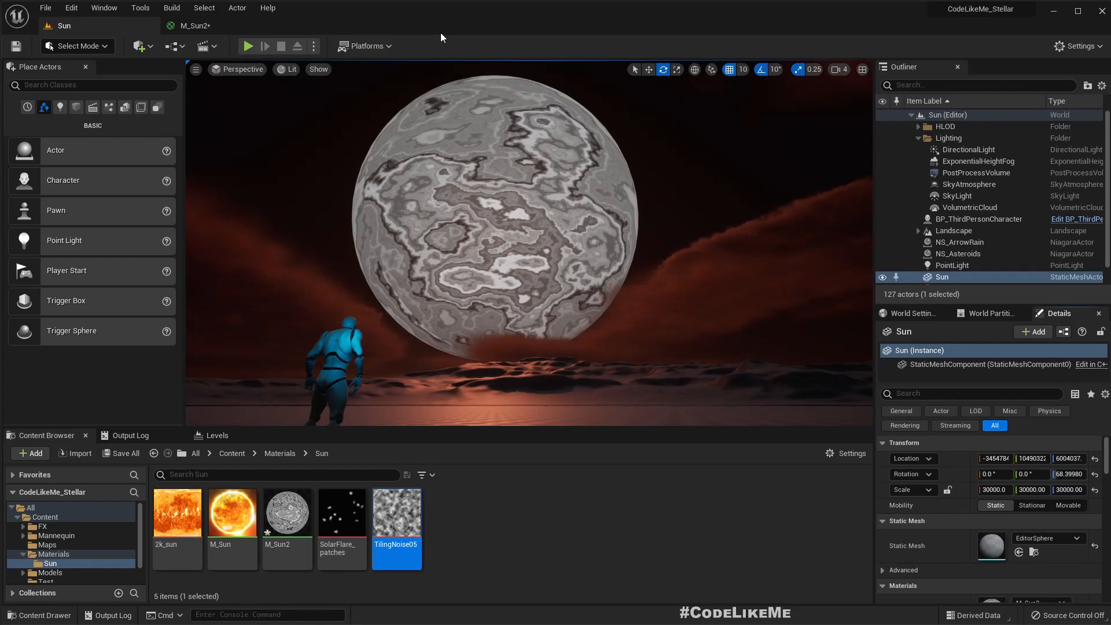
Set the lower Panner's horizontal speed to 0.01, apply it, and check the sun in the level.
left_click(206, 25)
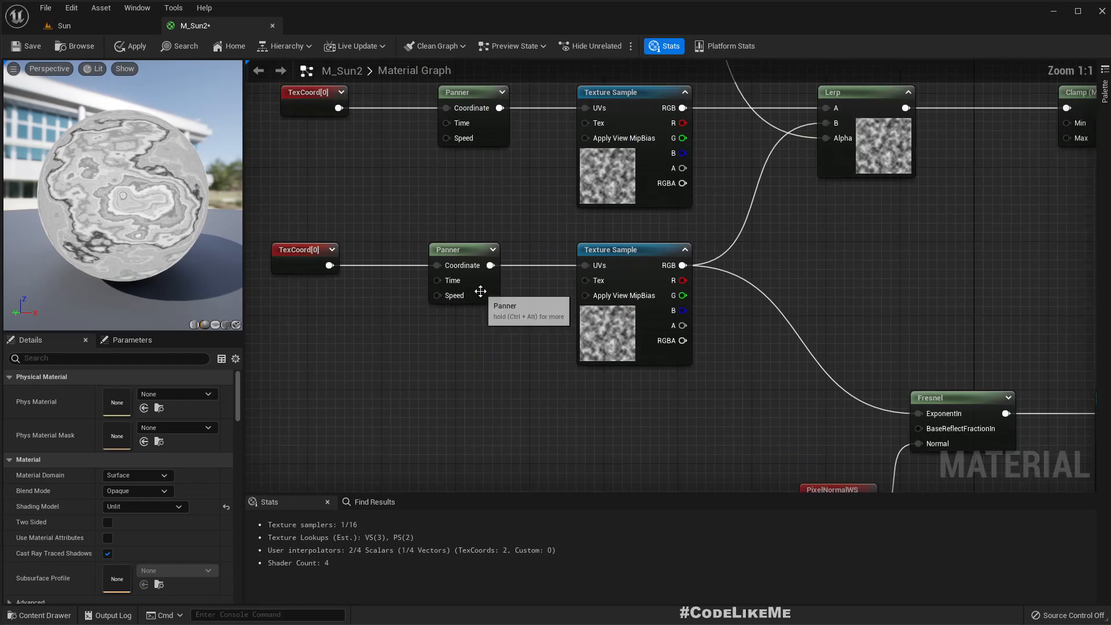
left_click(464, 250)
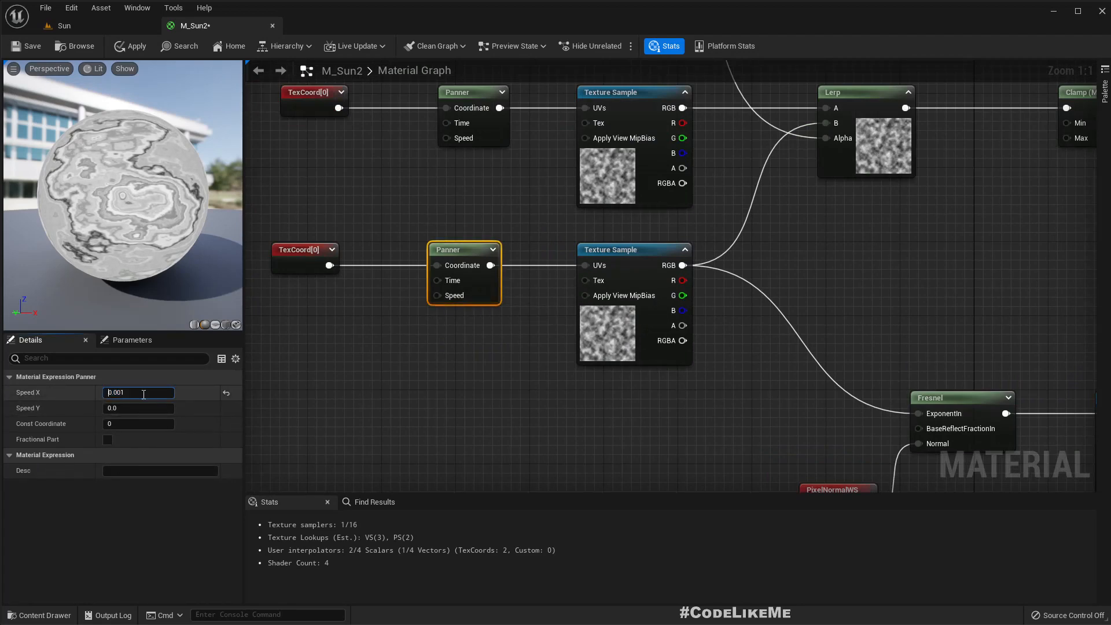
type("0.01")
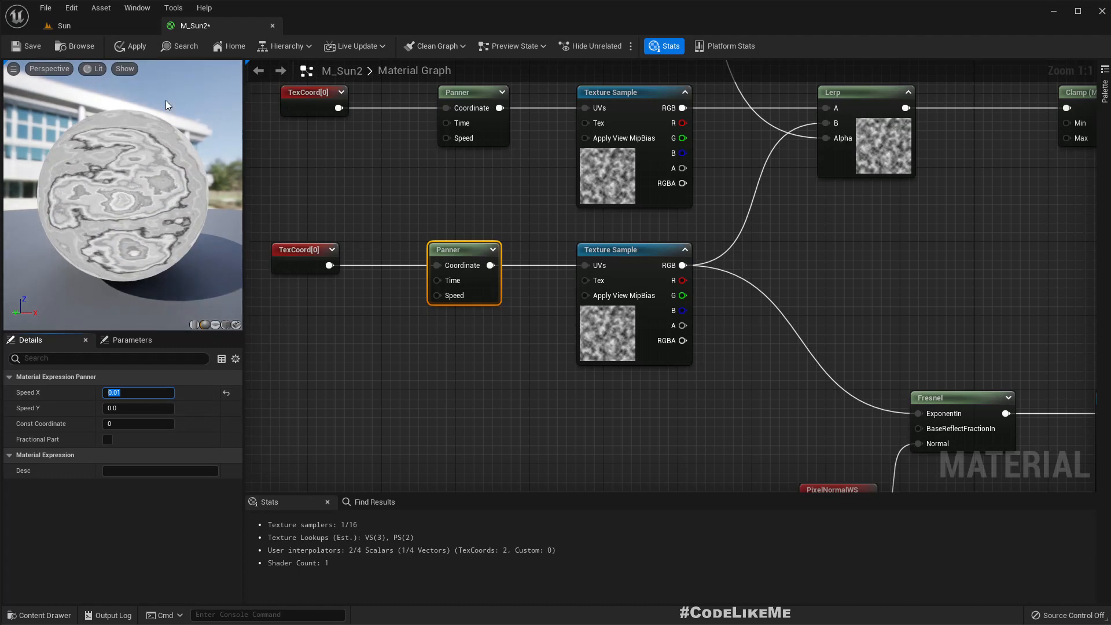
left_click(130, 46)
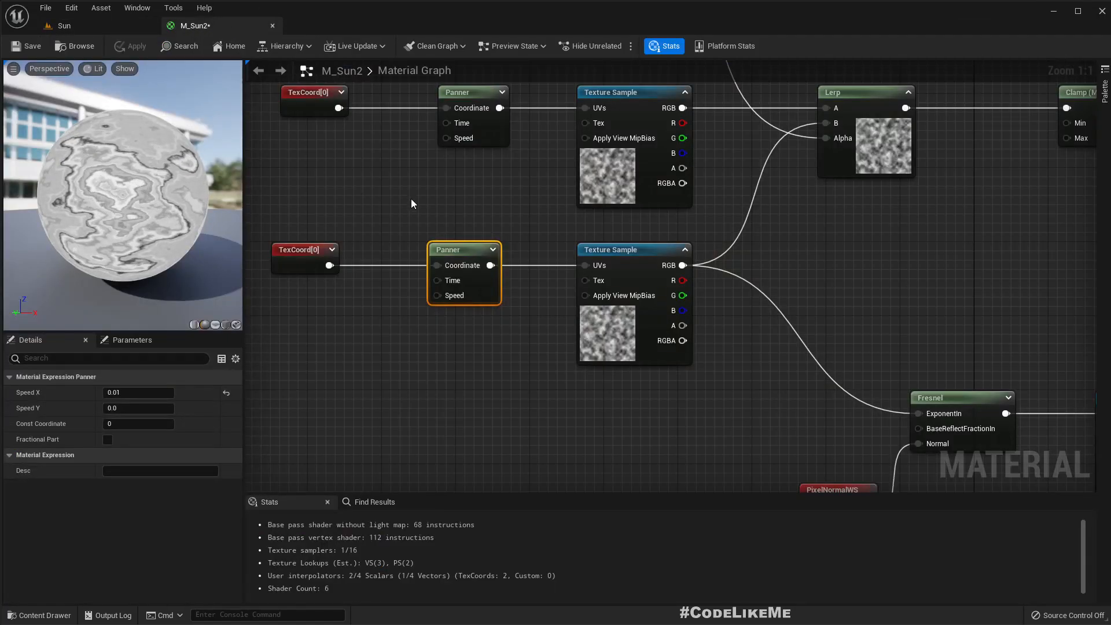
left_click(64, 25)
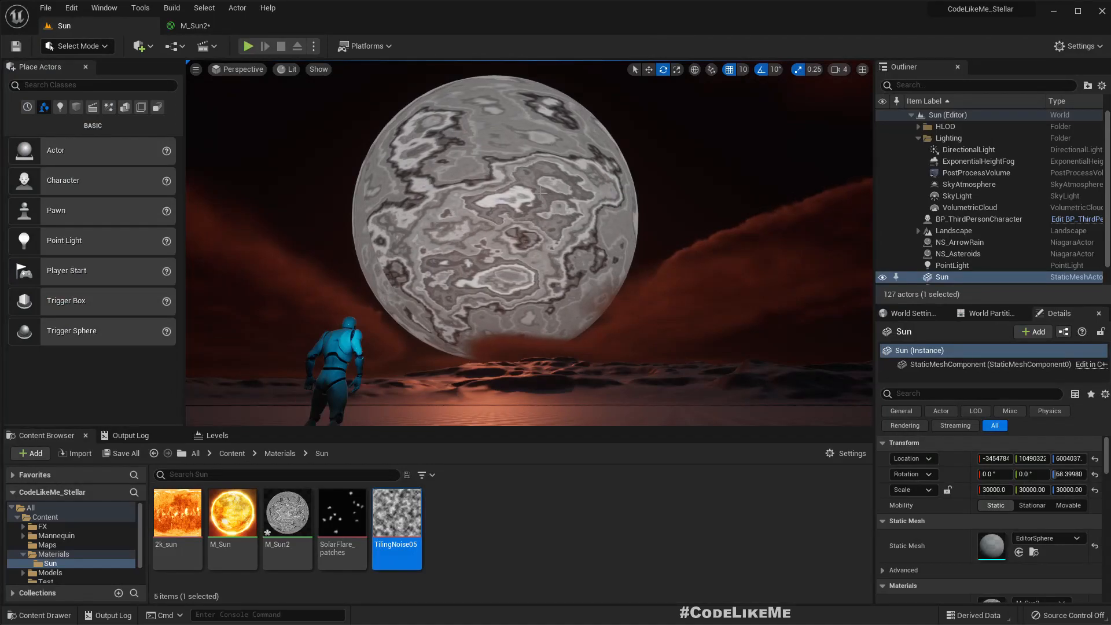
left_click(194, 26)
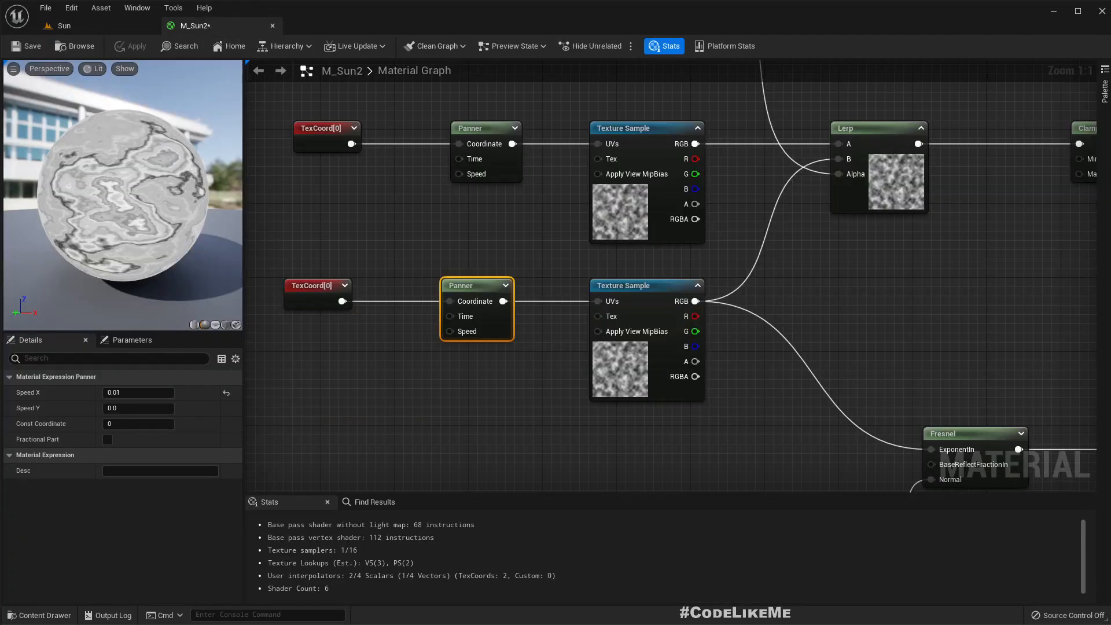
Sum both noise Texture Sample RGB outputs through an Add node into the Fresnel exponent.
scroll("down", 3)
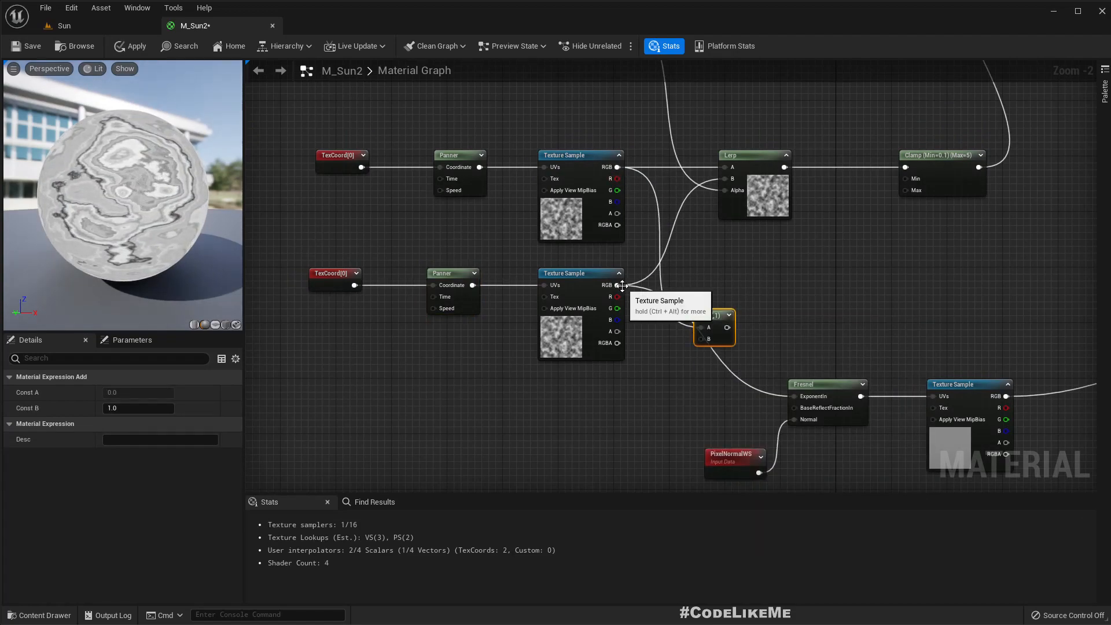
left_click(580, 273)
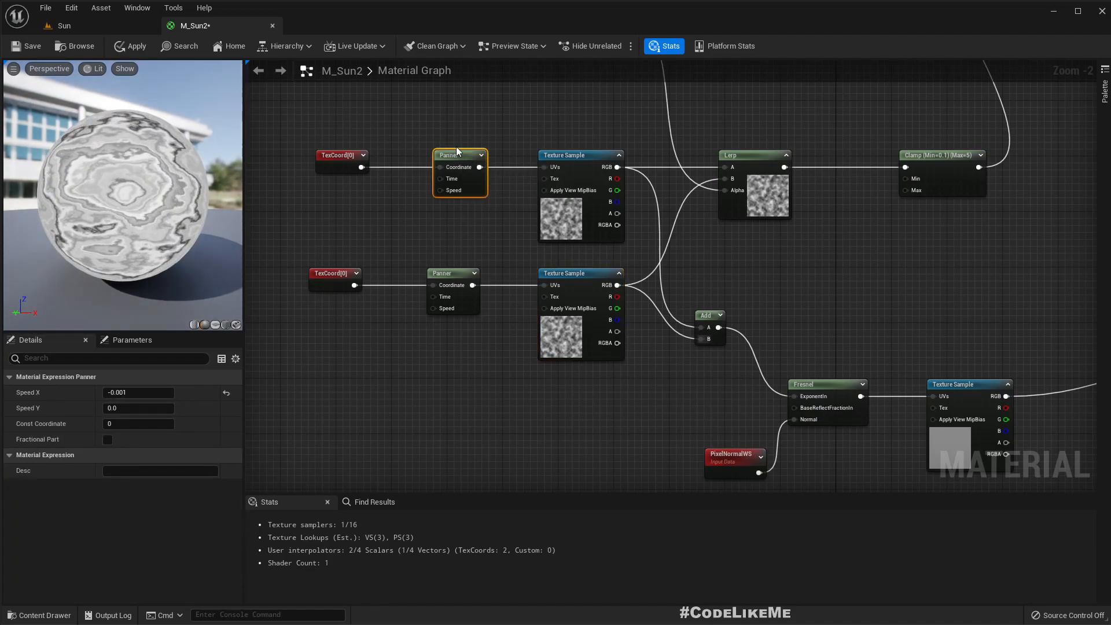
mouse_move(457, 156)
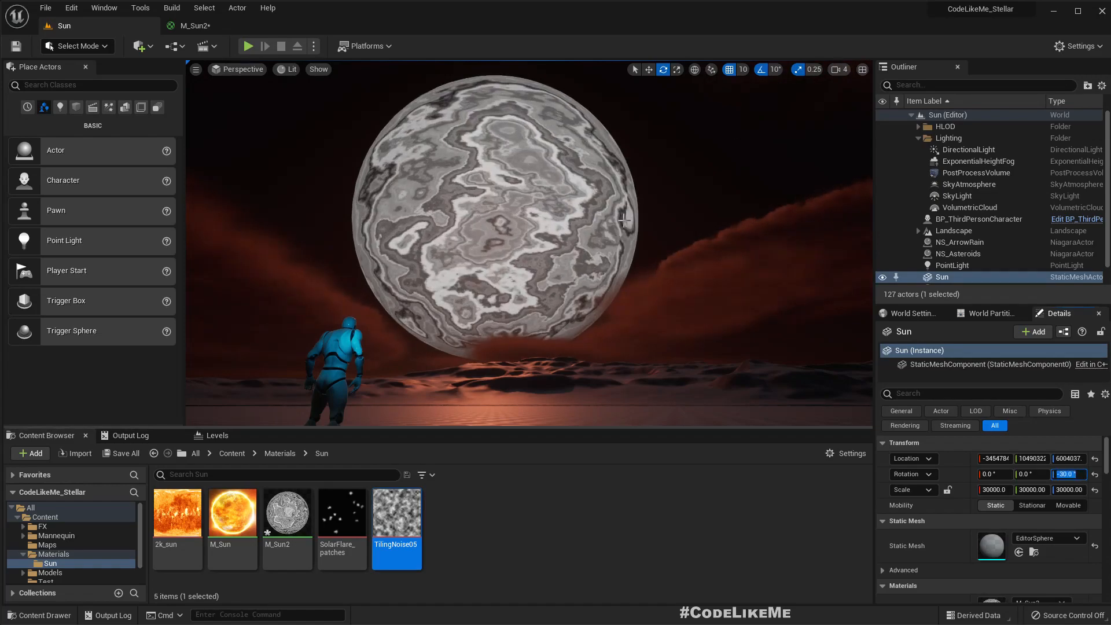
Set the upper Panner's Speed X to -0.01 and check the sun in the level.
left_click(194, 25)
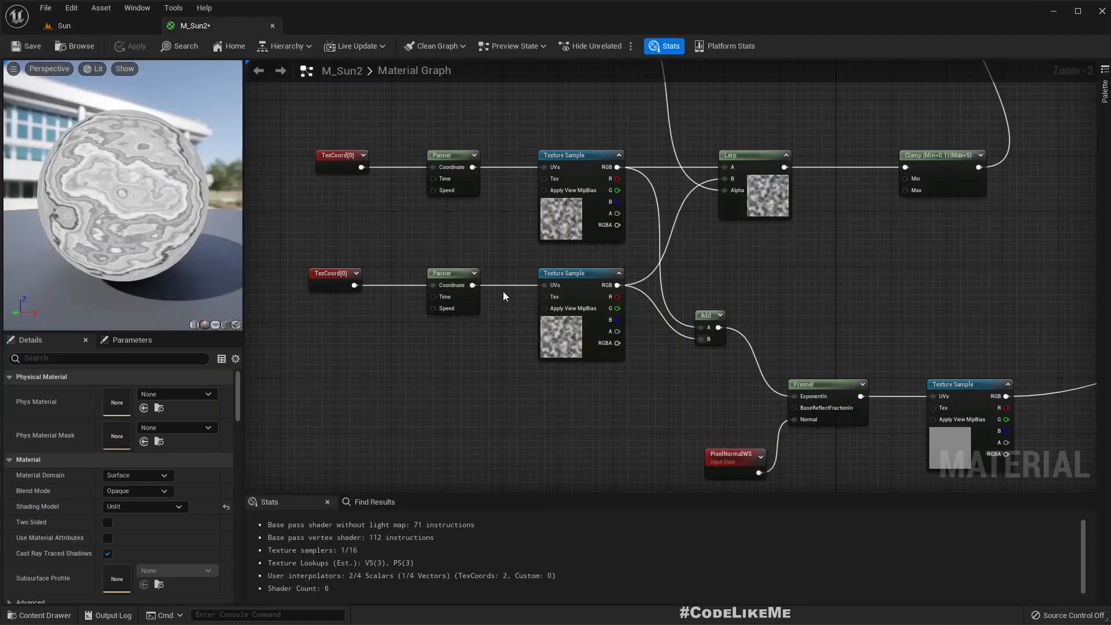
left_click(452, 155)
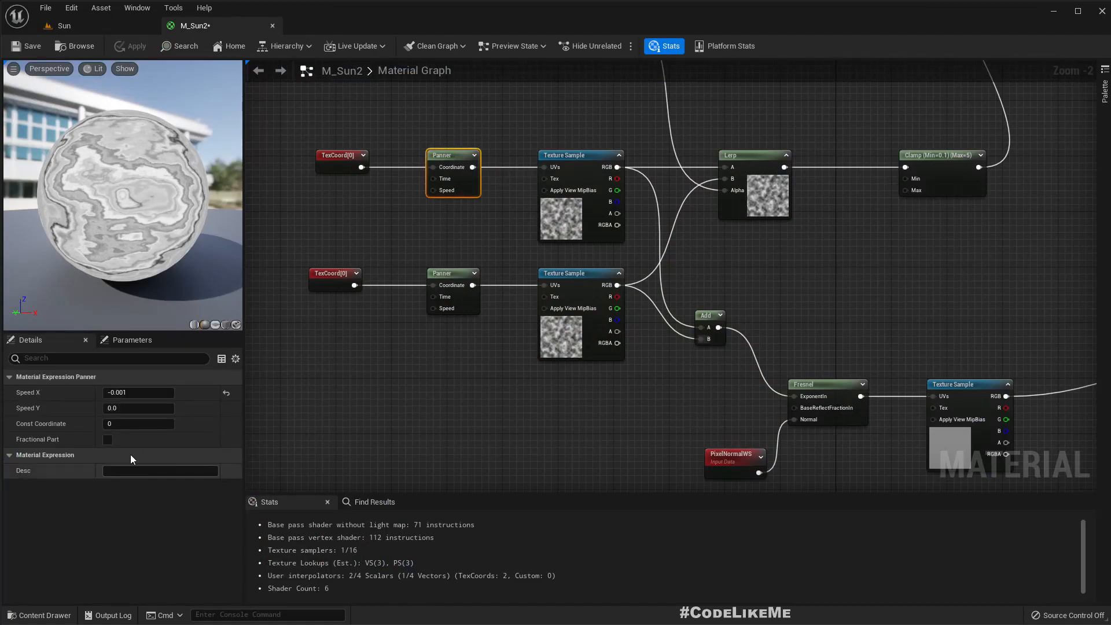
left_click(138, 393)
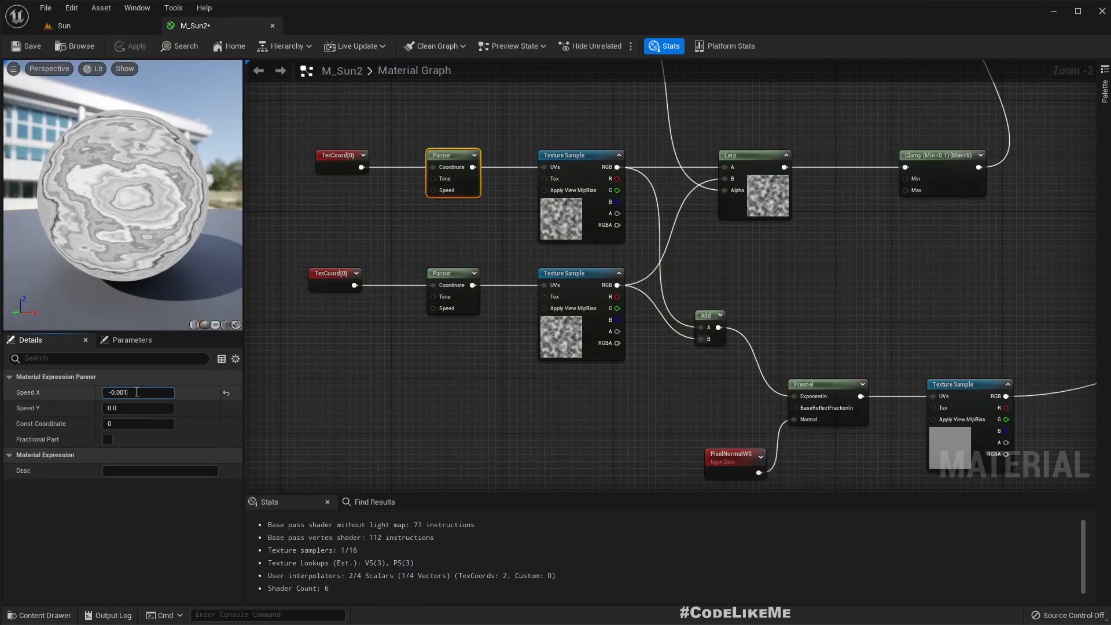
type("-0.01")
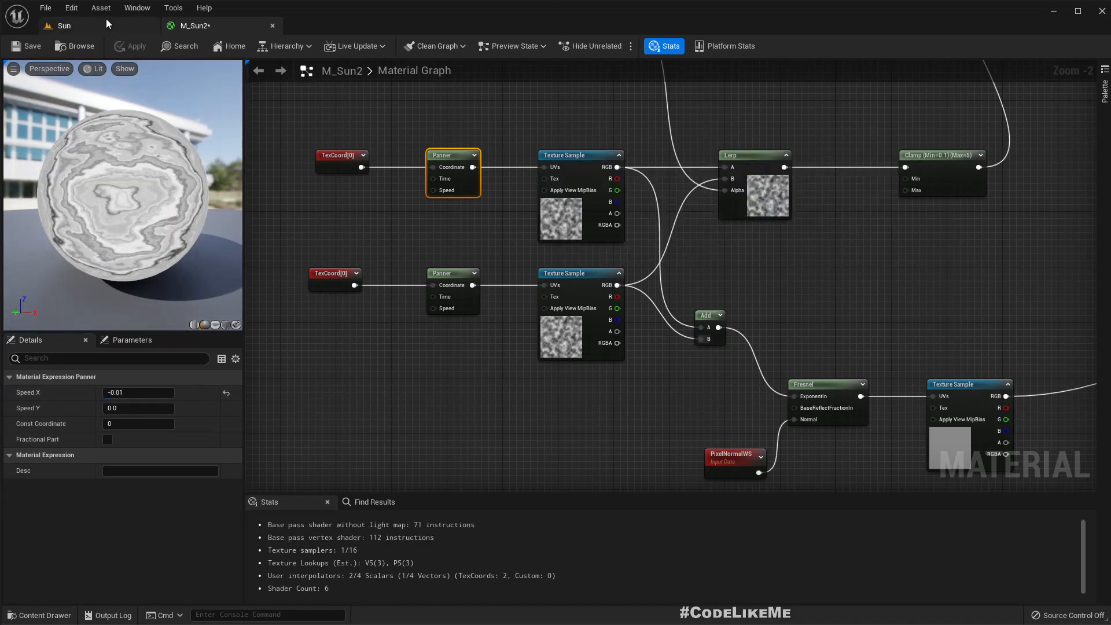
left_click(64, 25)
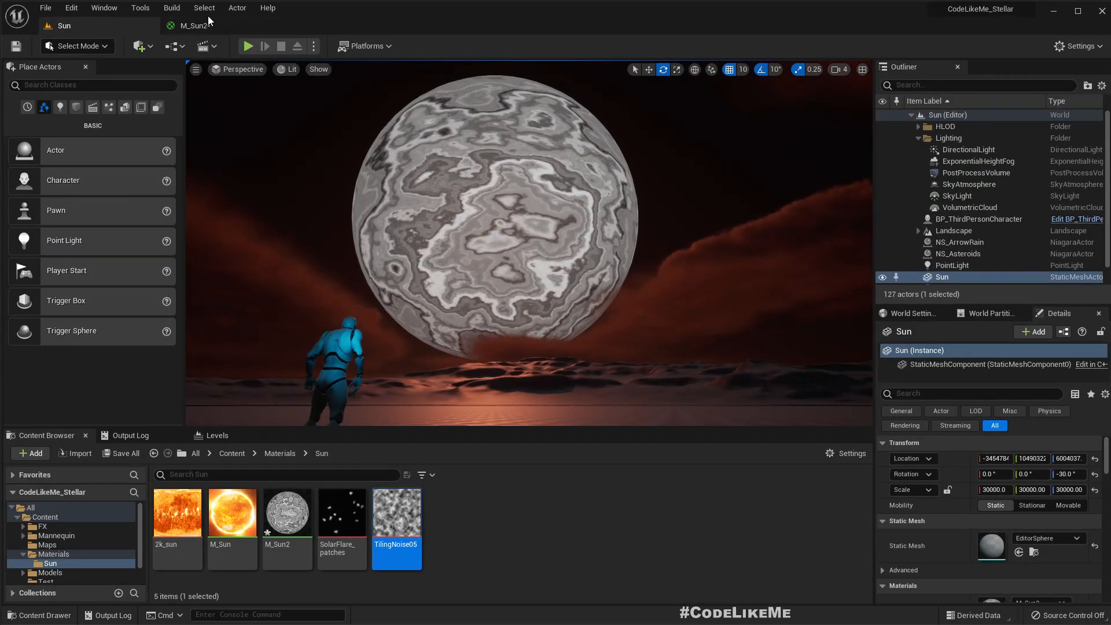
left_click(195, 25)
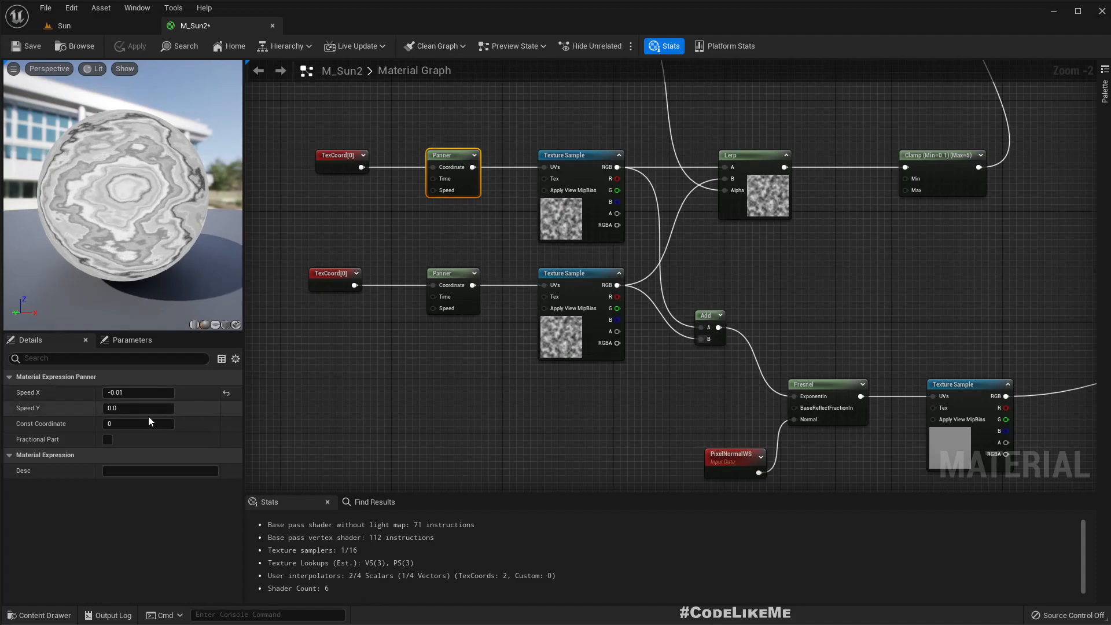
Set the upper Panner's Speed Y to -0.01 and the lower to 0.01, apply, and view the sun.
left_click(138, 407)
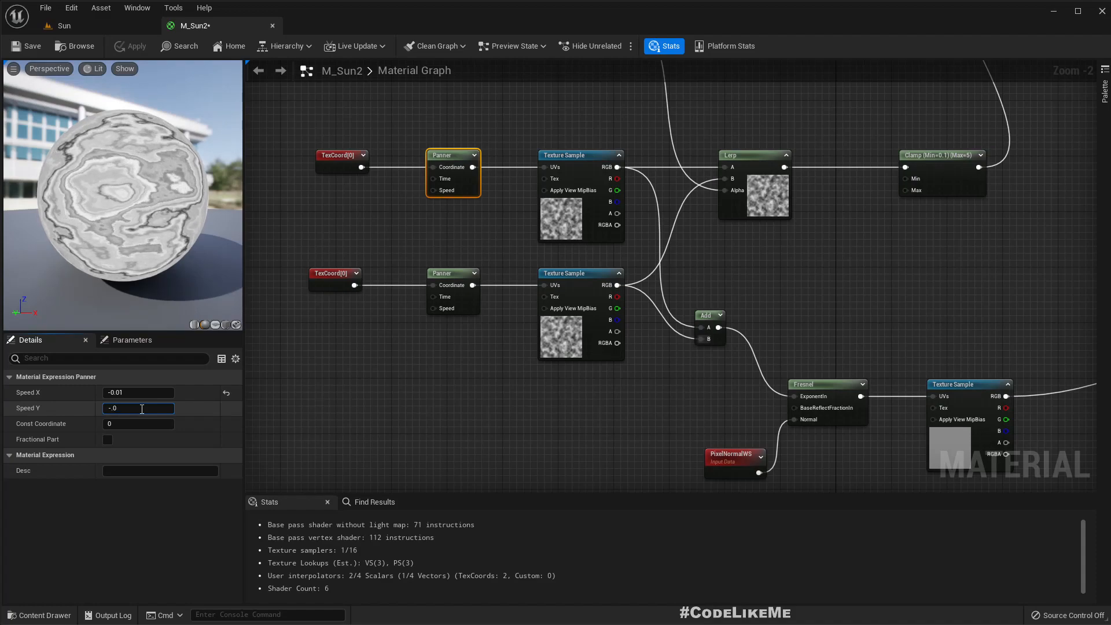
type("-0.01")
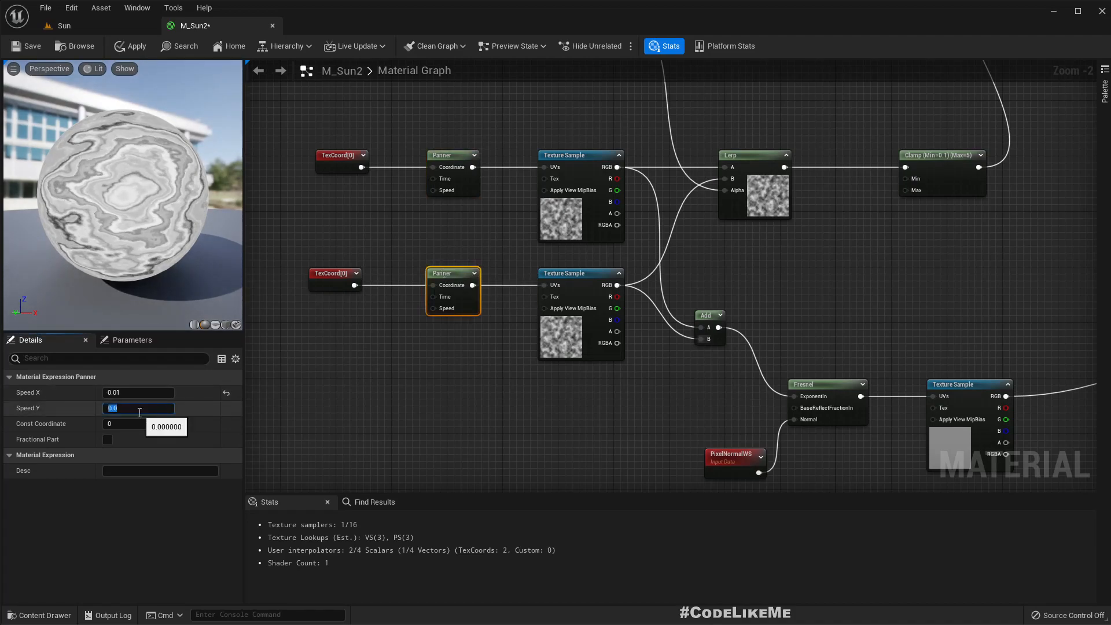
type("0.01")
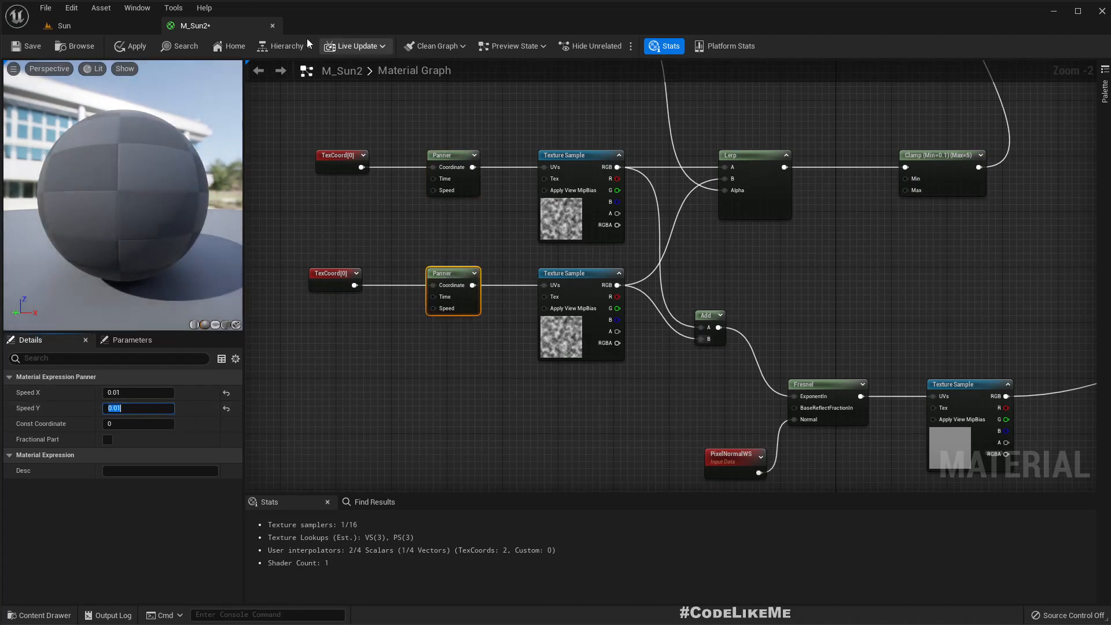
left_click(129, 46)
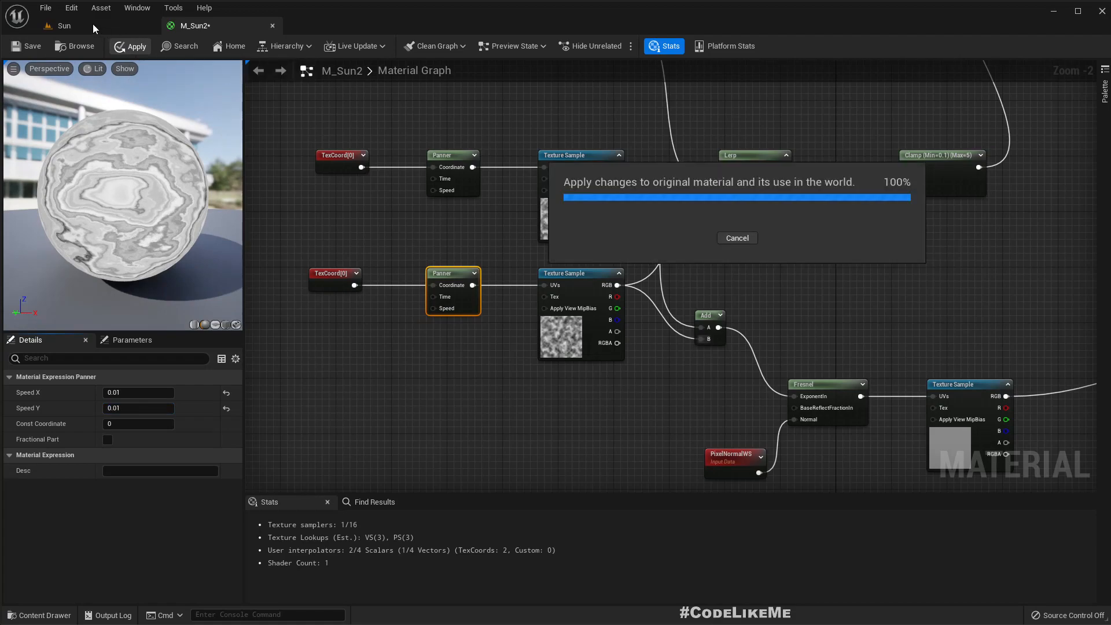
left_click(64, 26)
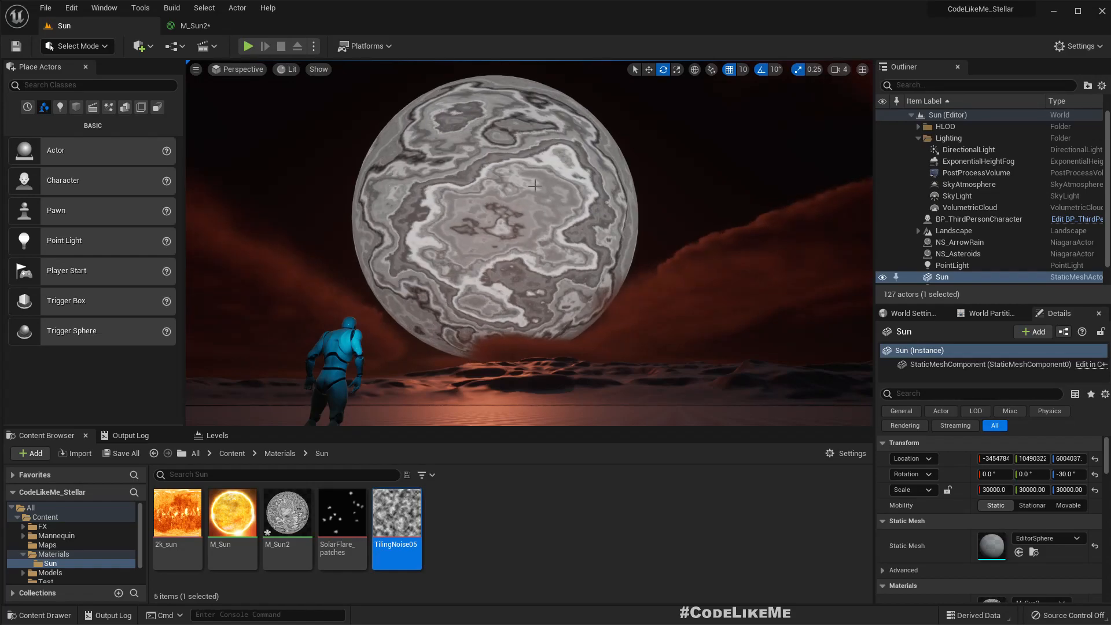
left_click(194, 25)
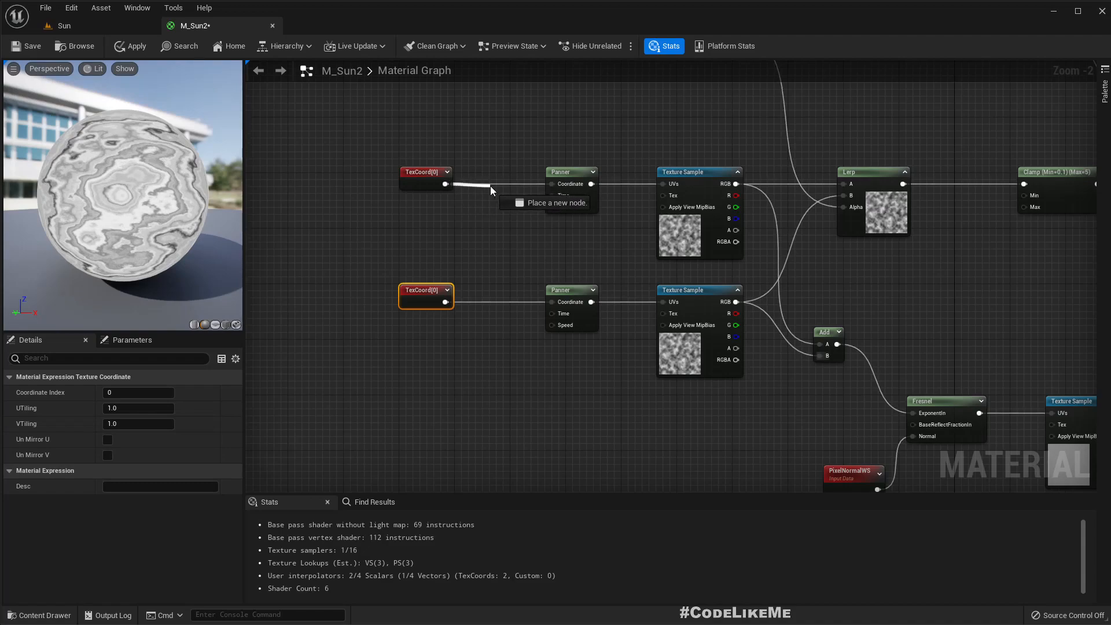
mouse_move(658, 206)
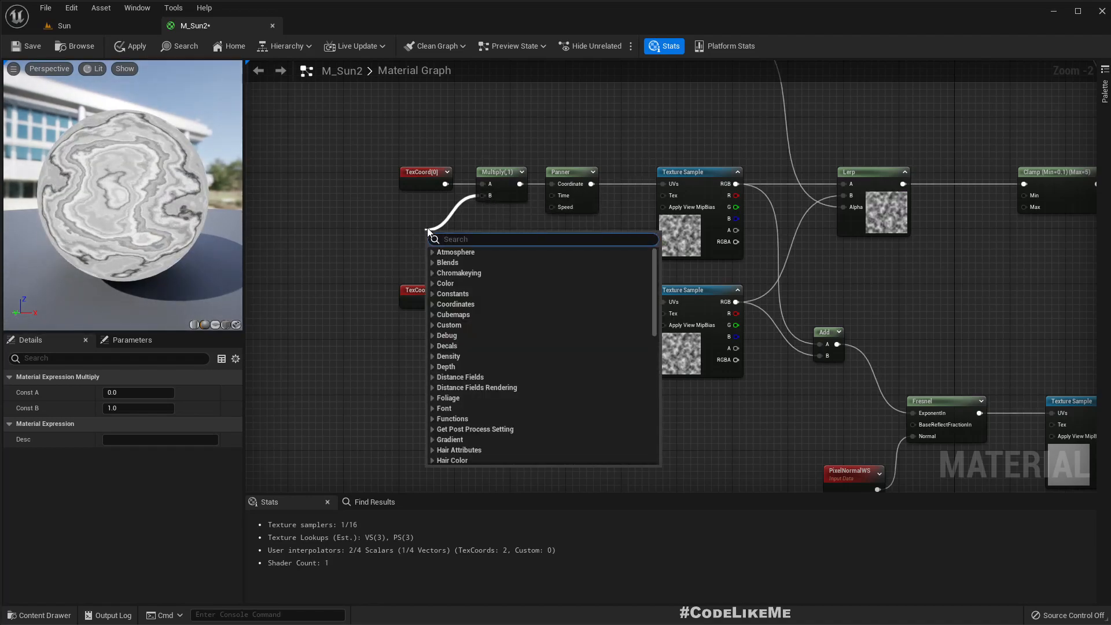
Add a NoiseTiling scalar parameter scaling both TexCoords, trying 5 then setting it to 15.
type("ti")
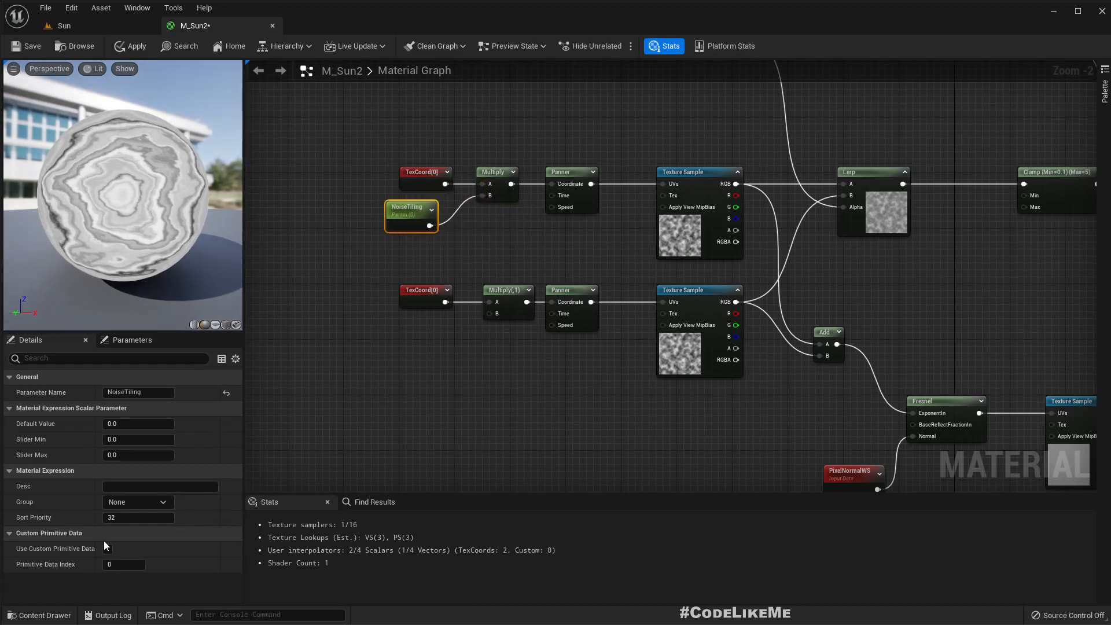
left_click(137, 424)
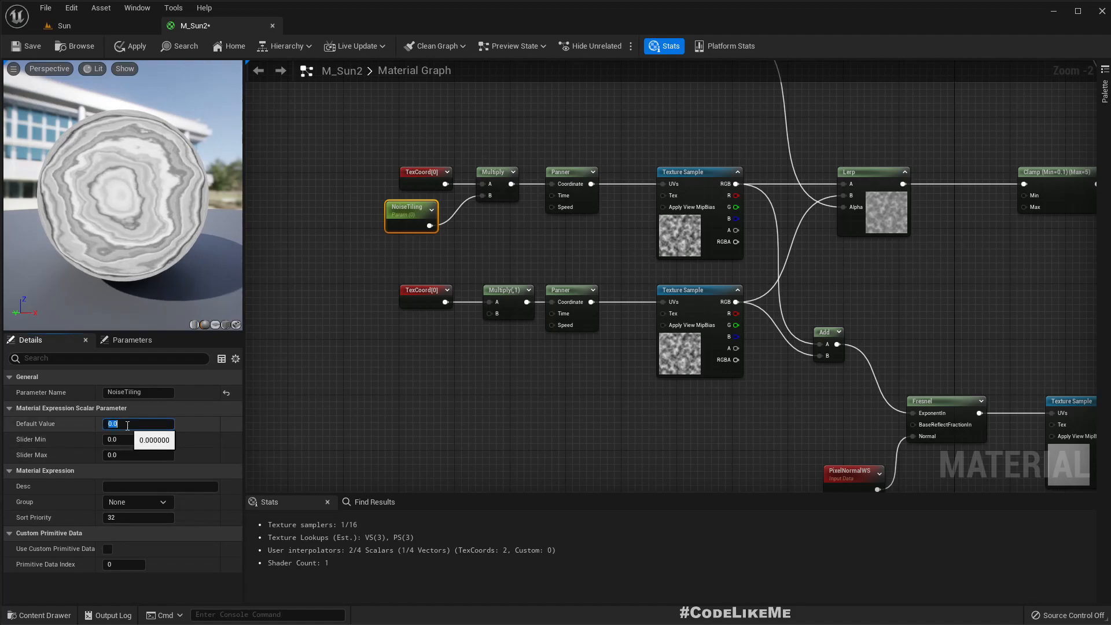
type("5.0")
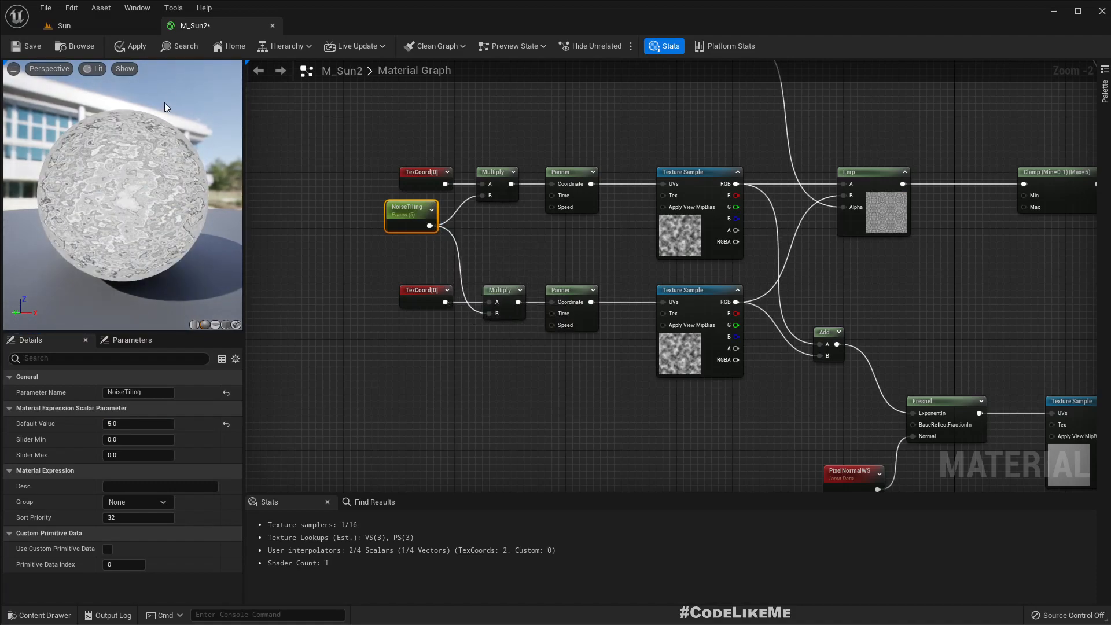
left_click(135, 46)
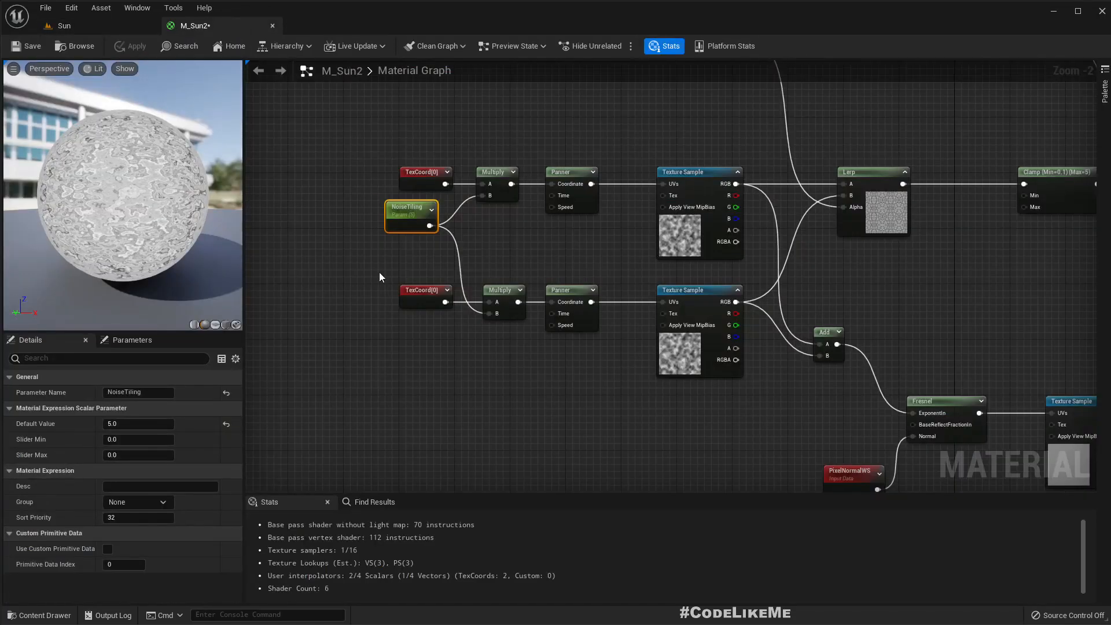
left_click(138, 424)
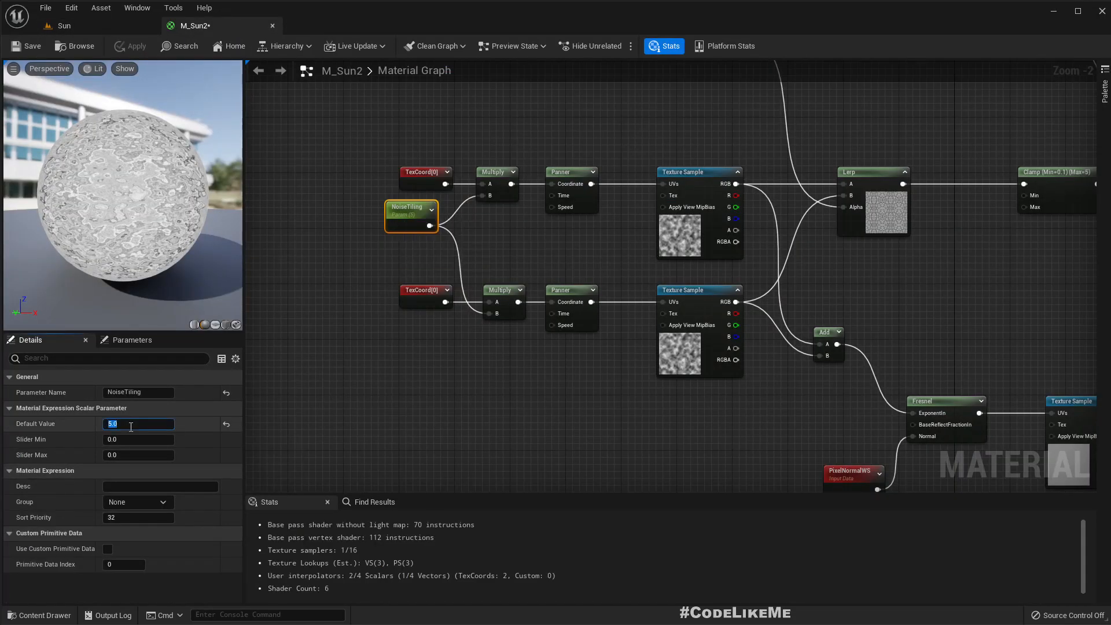
type("15.0")
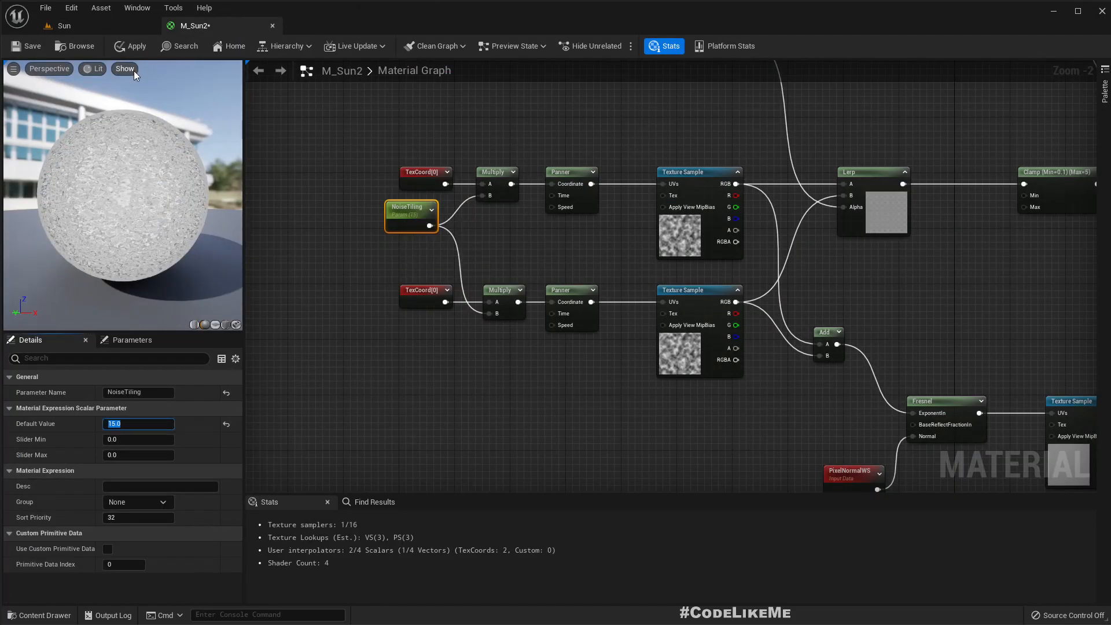
Re-enter the Panner speeds as -0.04 and 0.03 after viewing the fine-grained sun in the level.
left_click(64, 26)
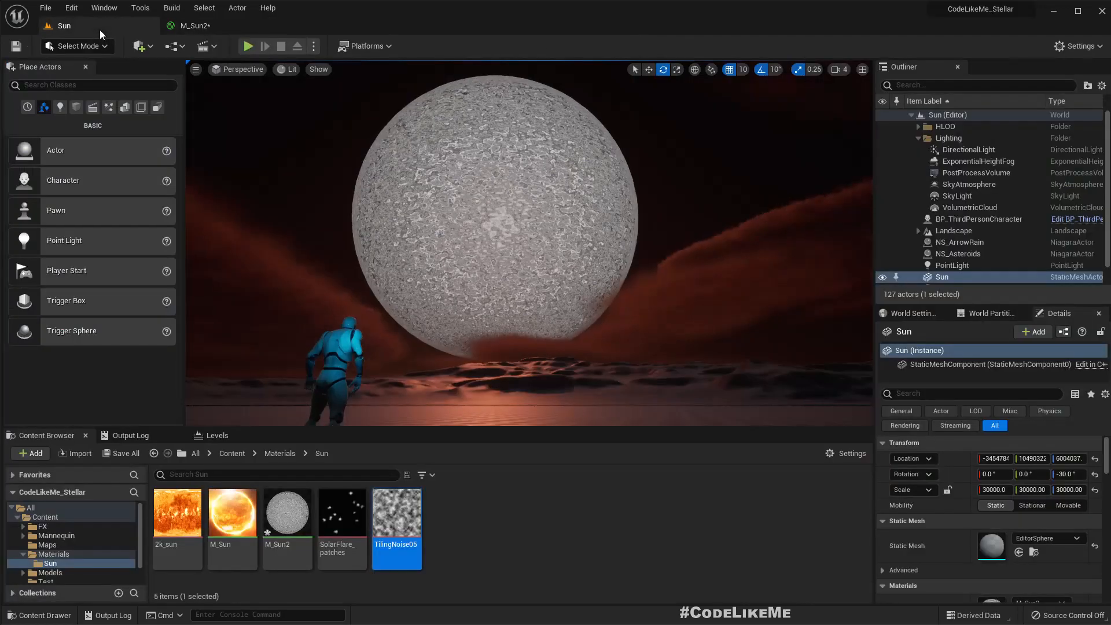
left_click(203, 25)
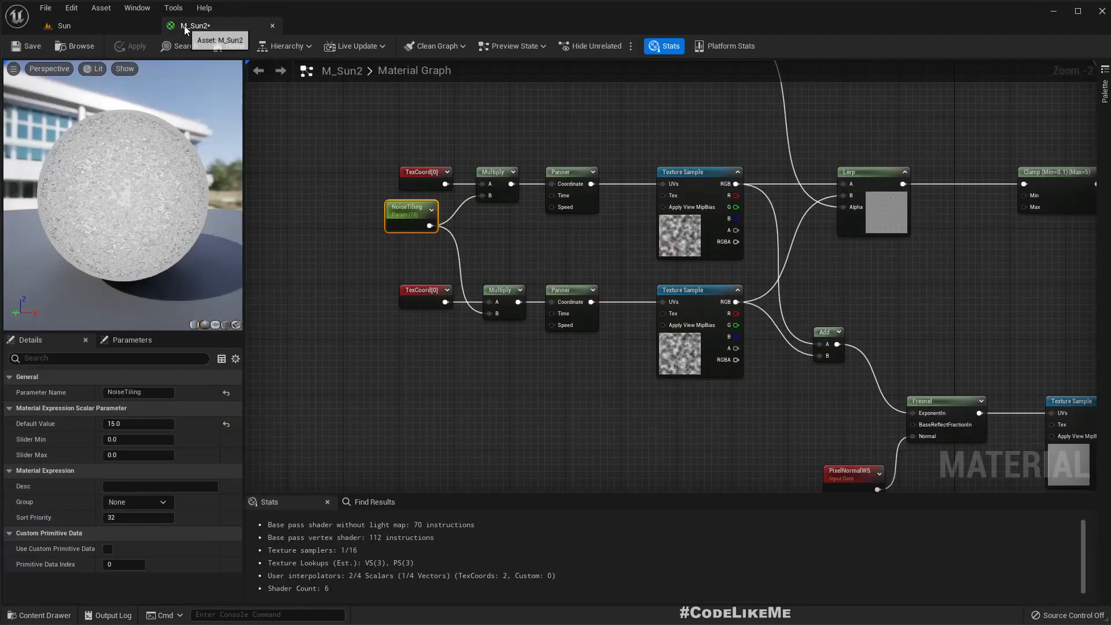
left_click(138, 424)
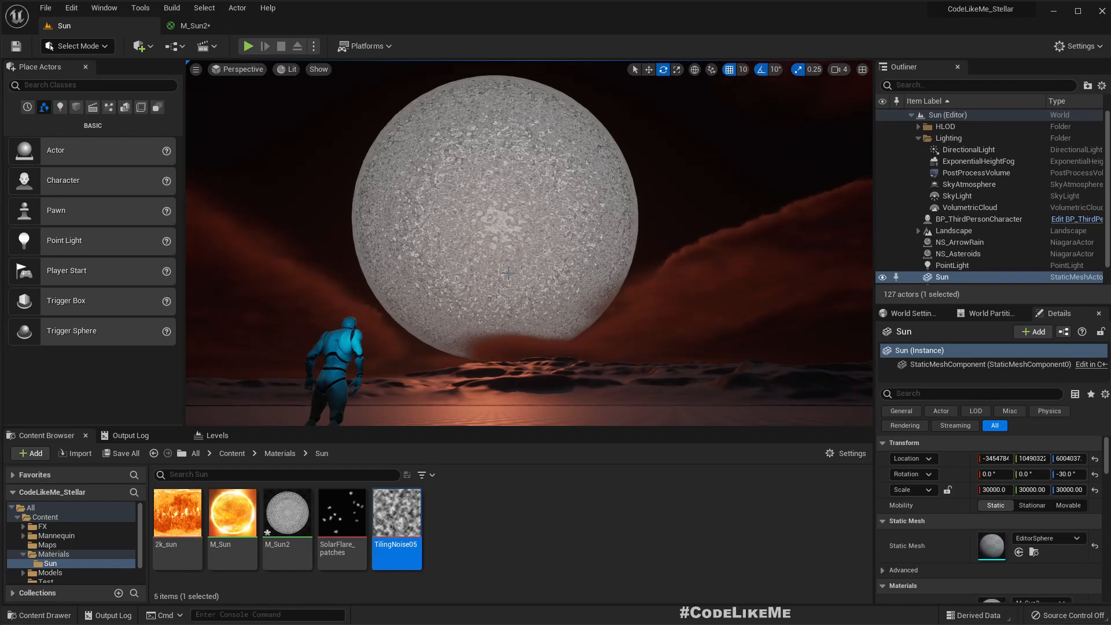
left_click(191, 25)
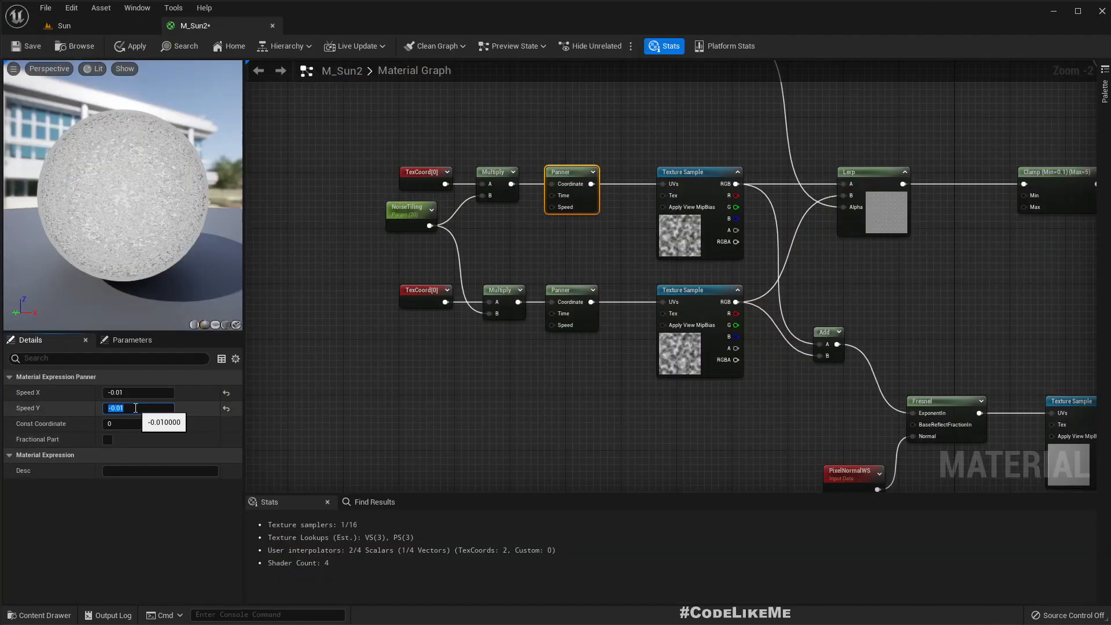
type("-0.0")
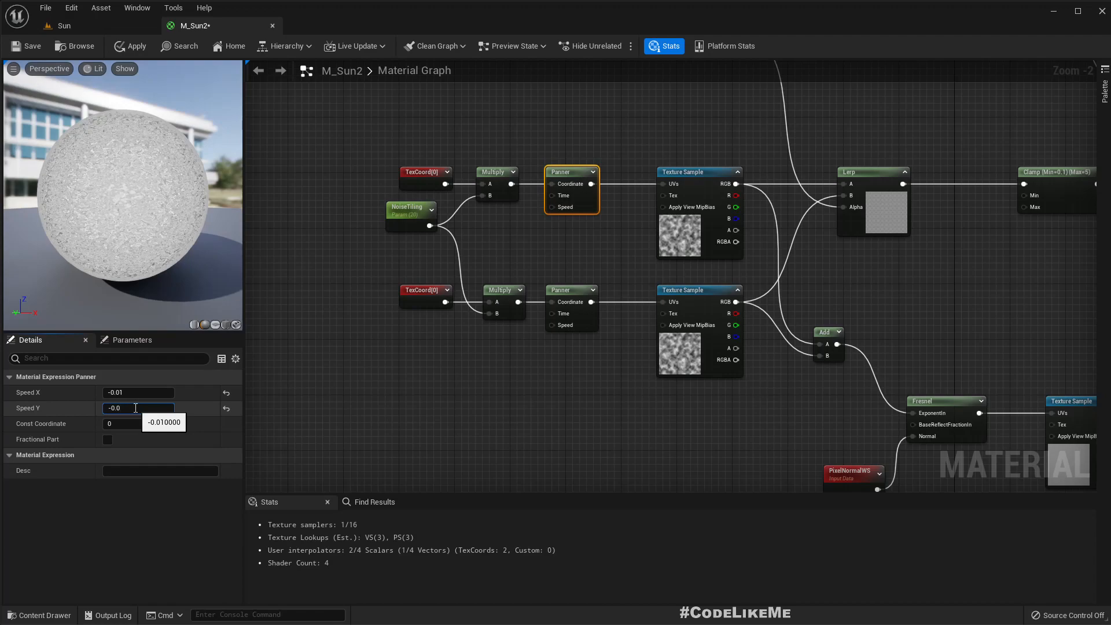
type("-0.04")
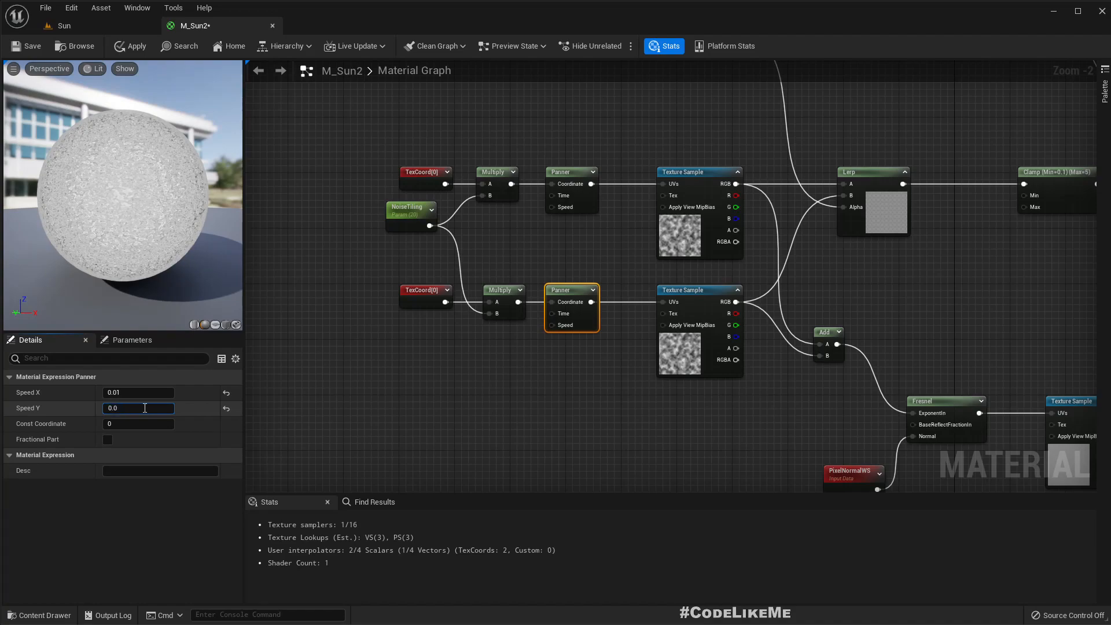
type("0.03")
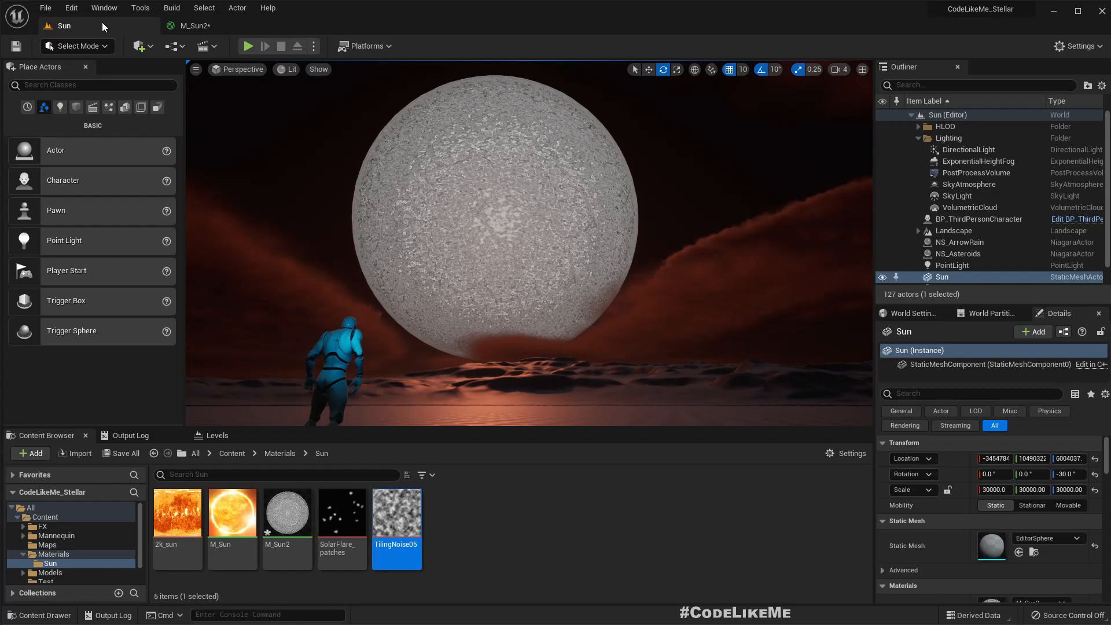
Wire the noise/Fresnel branch into the flare Lerp/Multiply chain, apply, and view the orange sun.
left_click(200, 25)
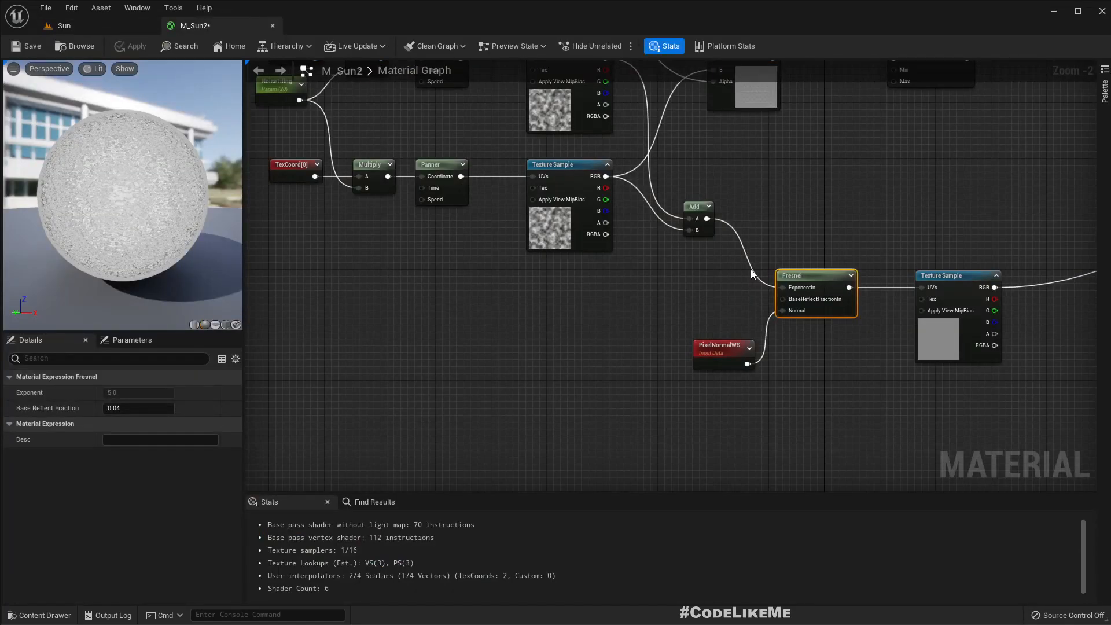
scroll("down", 3)
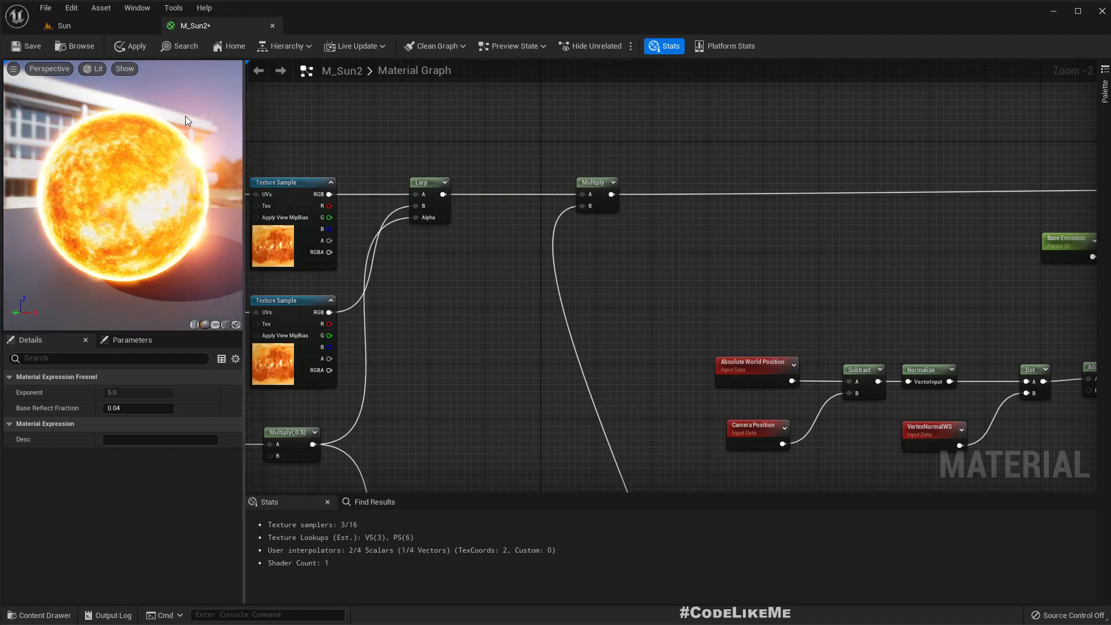
left_click(134, 47)
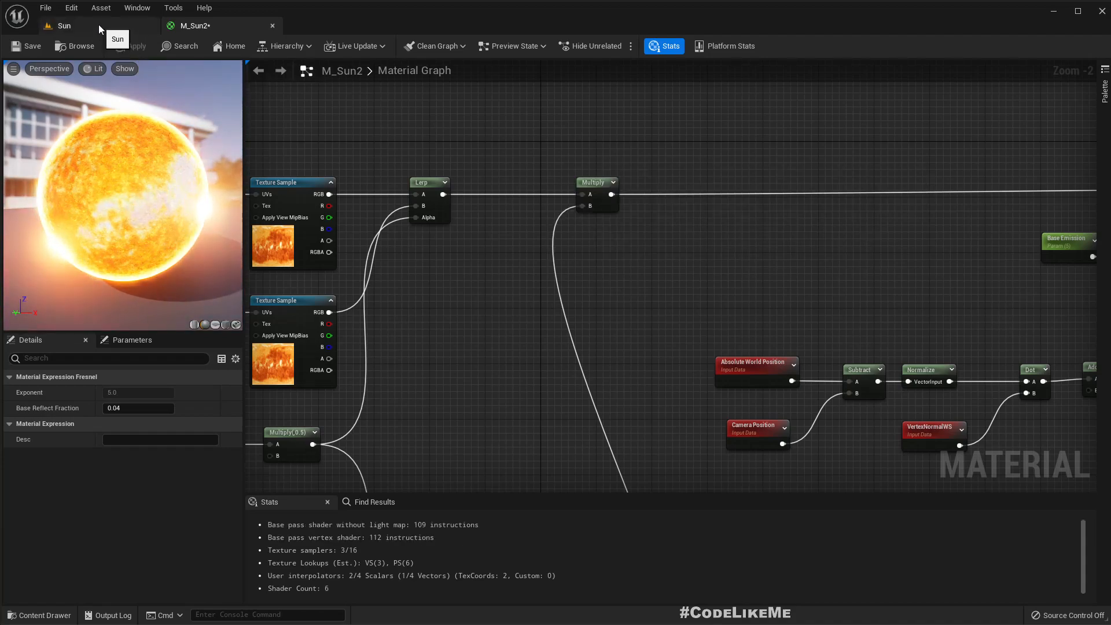
left_click(65, 25)
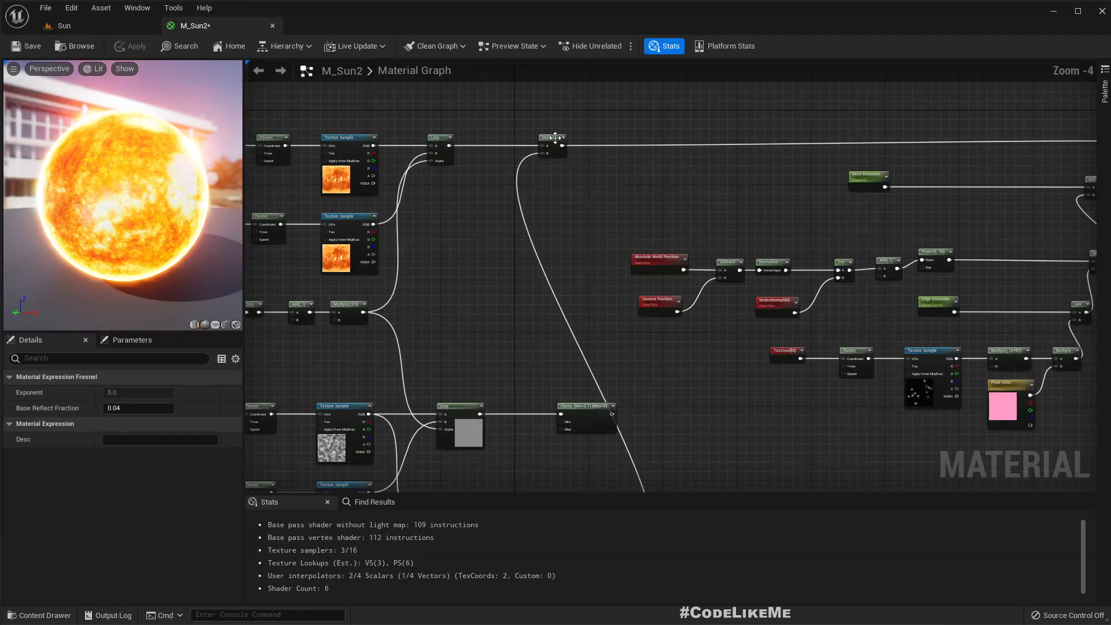
scroll("down", 3)
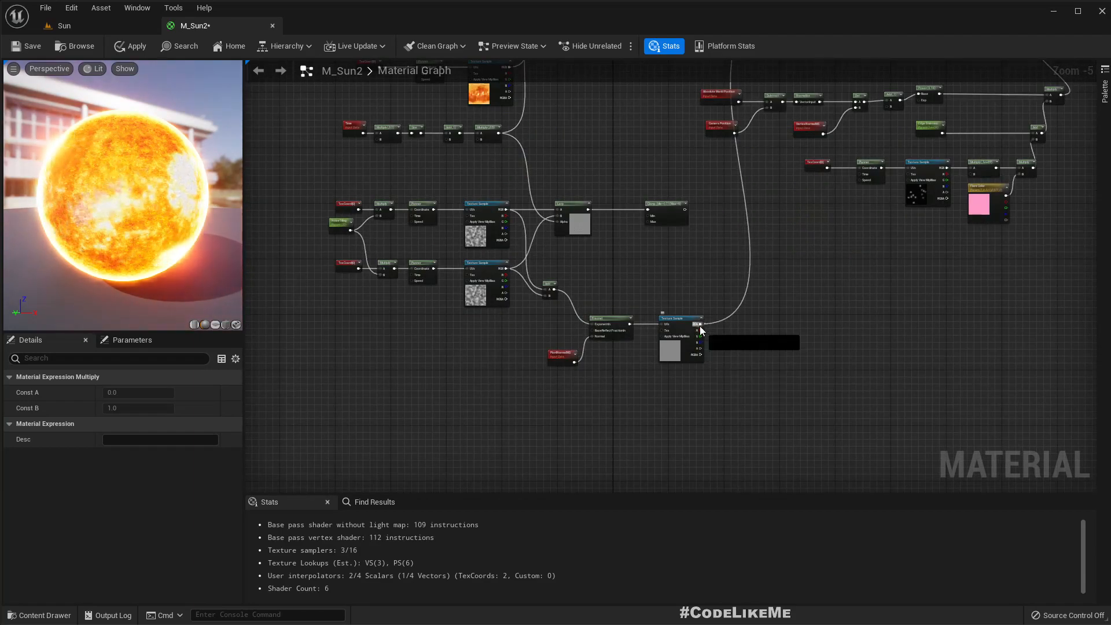
Add a Power node after the rim Texture Sample and check the sun in the level.
type("po")
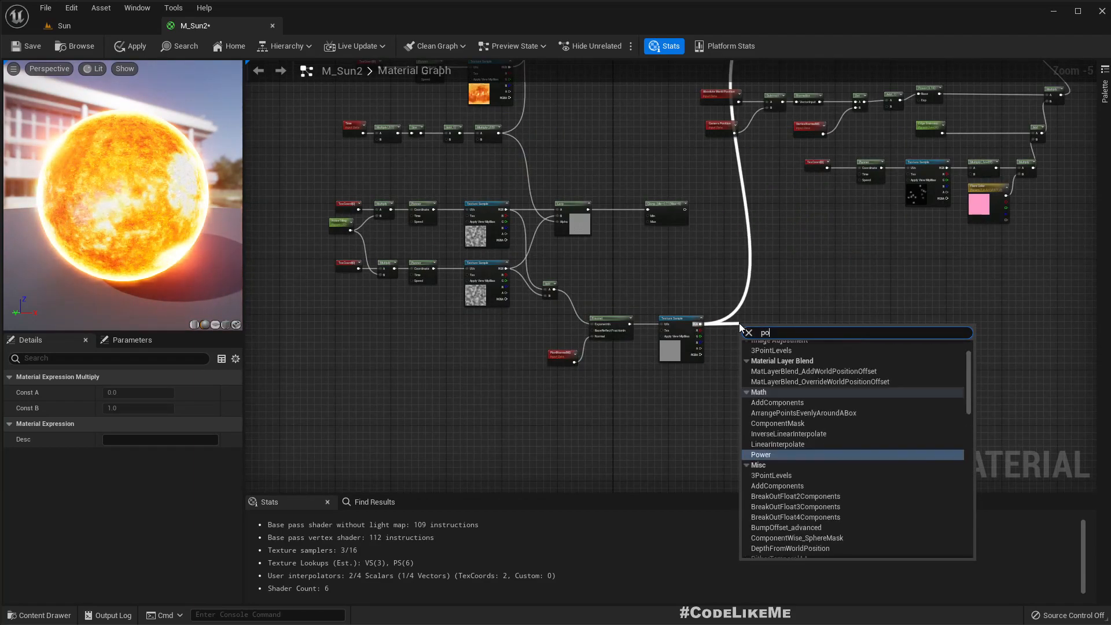
left_click(761, 454)
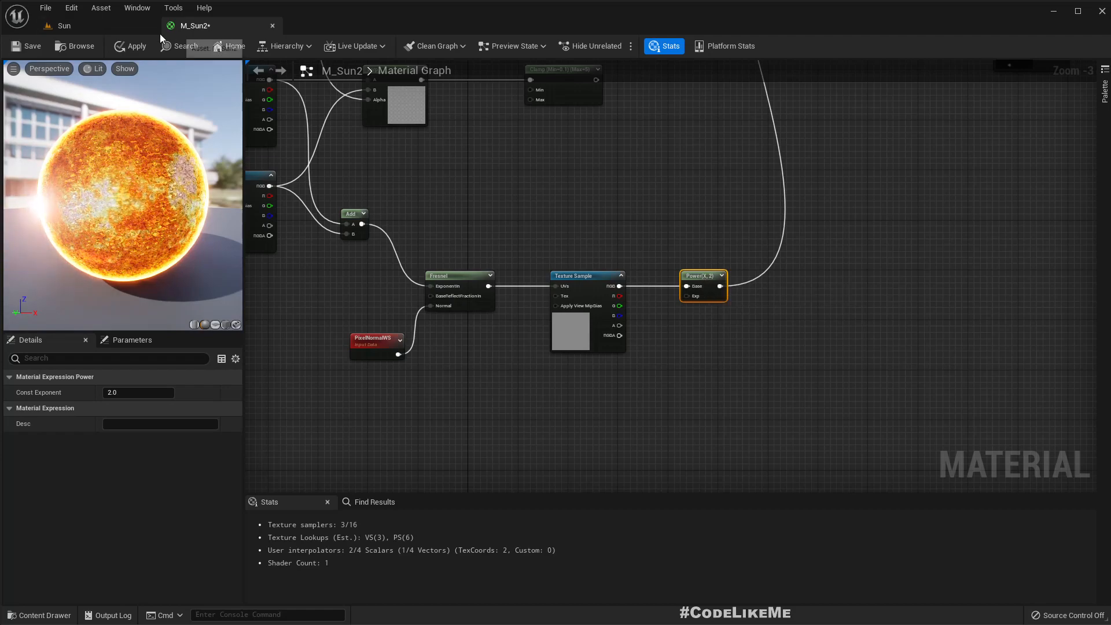
left_click(134, 46)
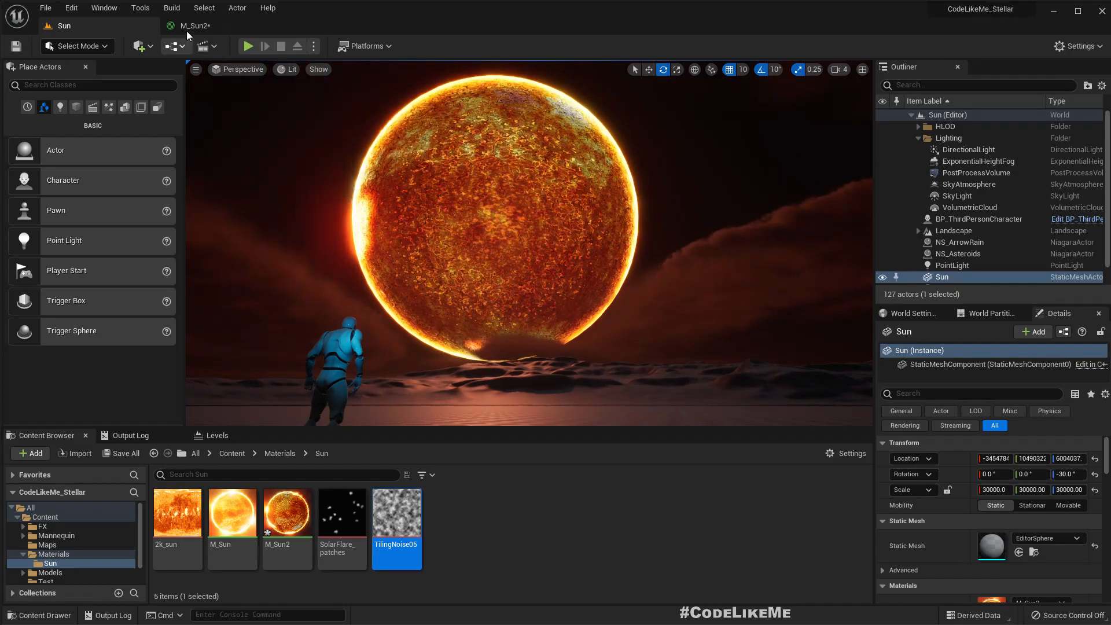
left_click(191, 25)
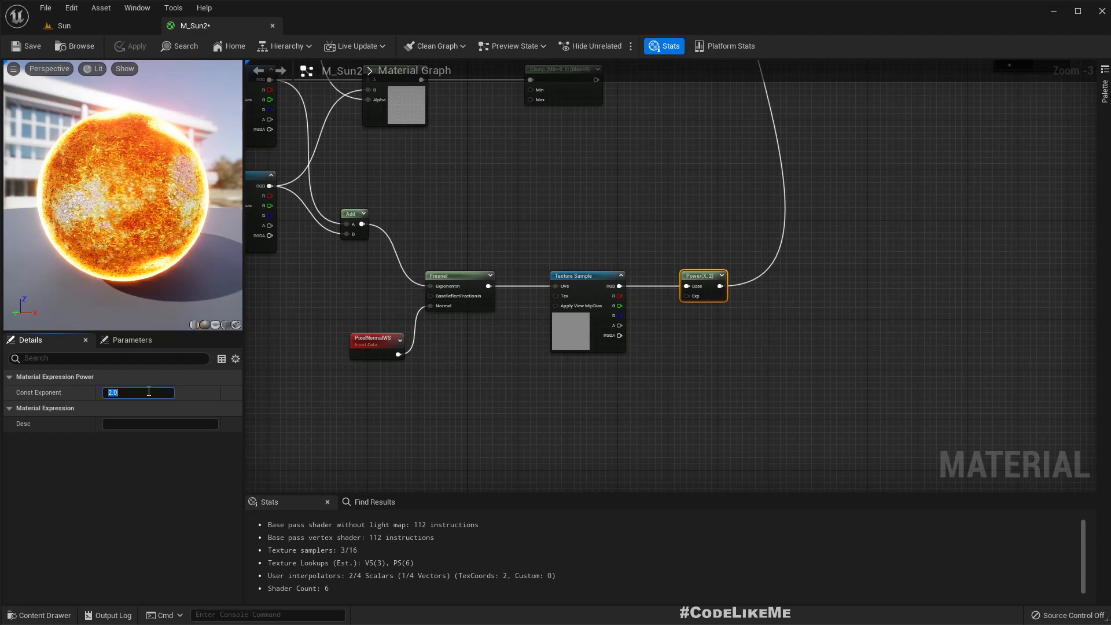
Set the Power node's Const Exponent to 1.2 and apply the material to the level.
type("1.0")
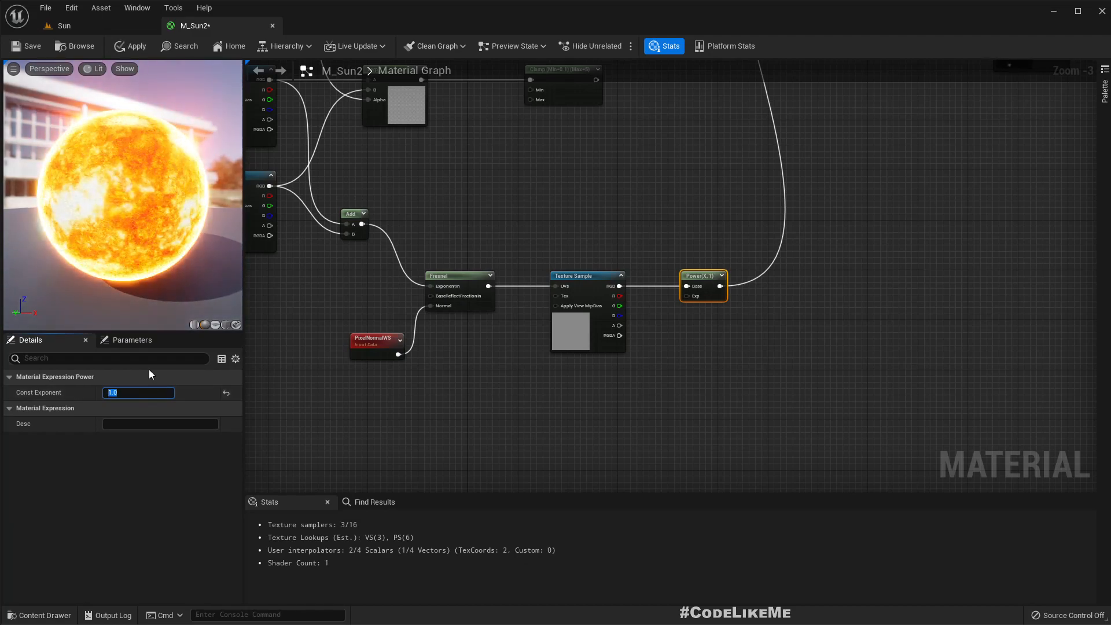
type("1.2")
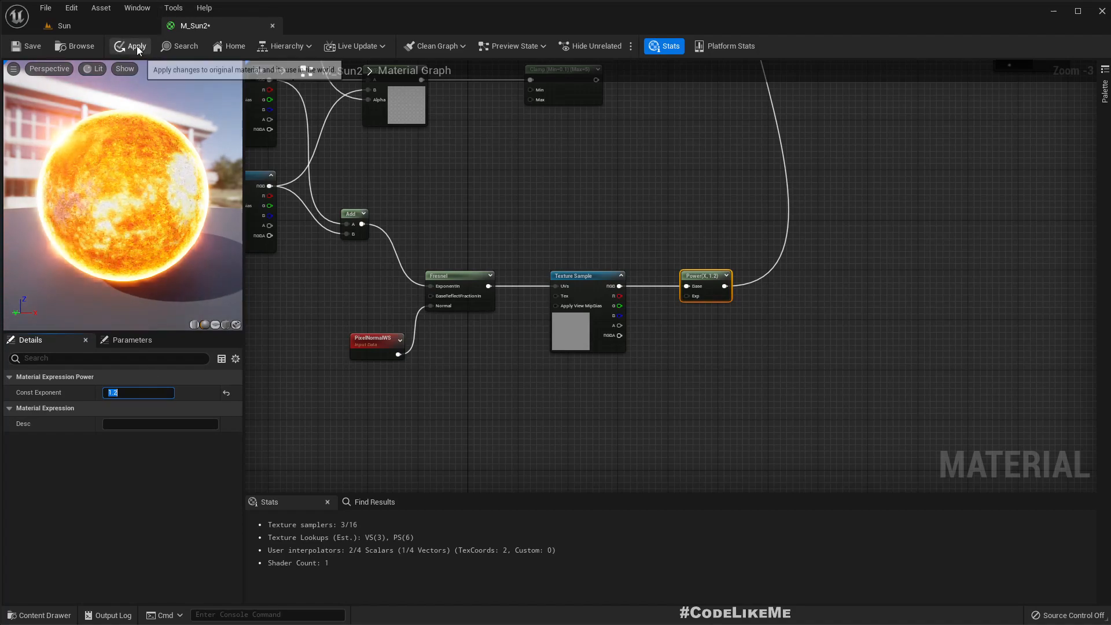
left_click(63, 26)
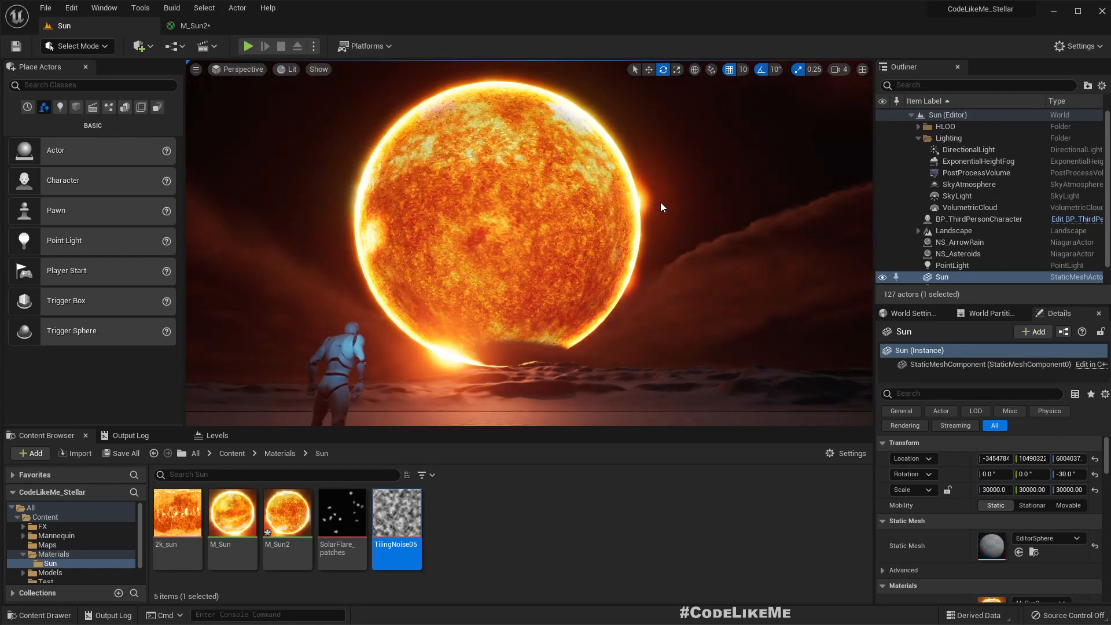
key("F11")
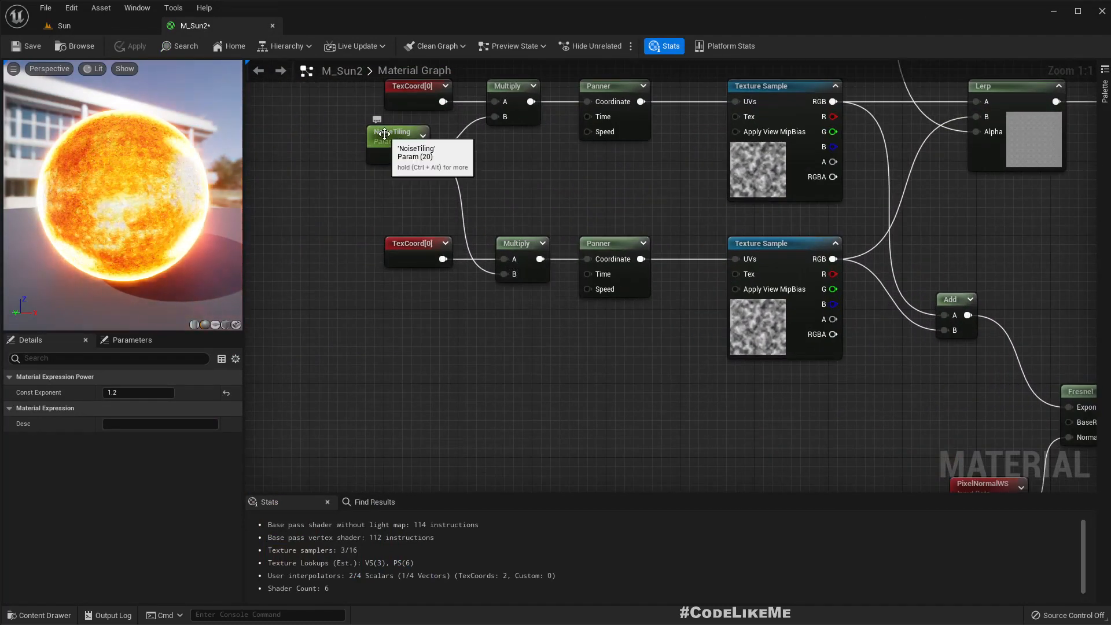
Set the NoiseTiling scalar parameter's default value to 40.0 and apply the material.
left_click(397, 132)
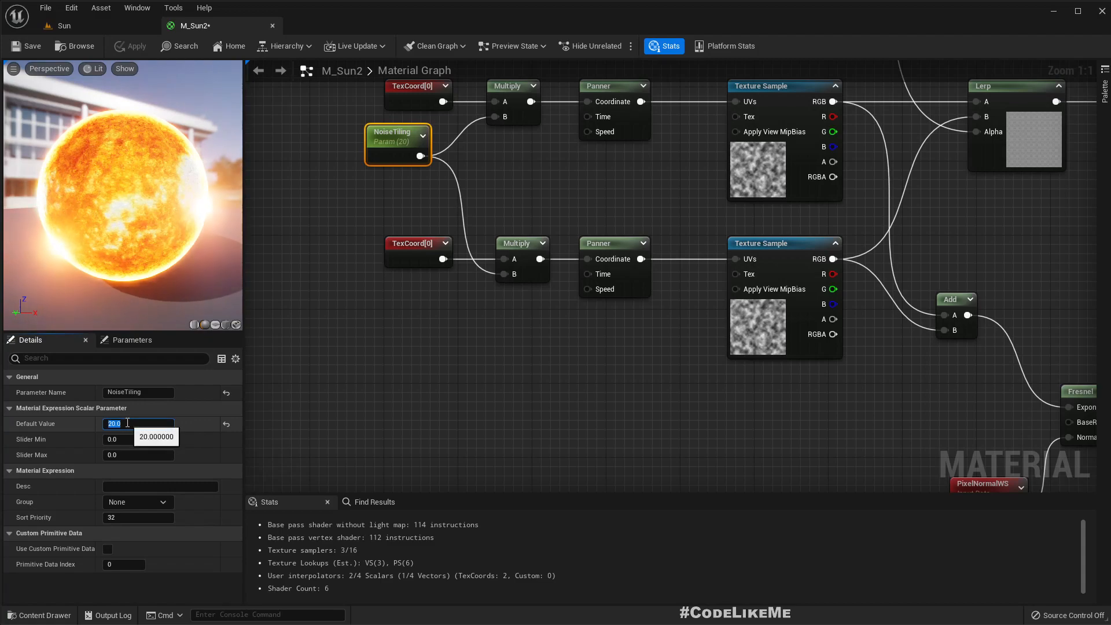
type("40.0")
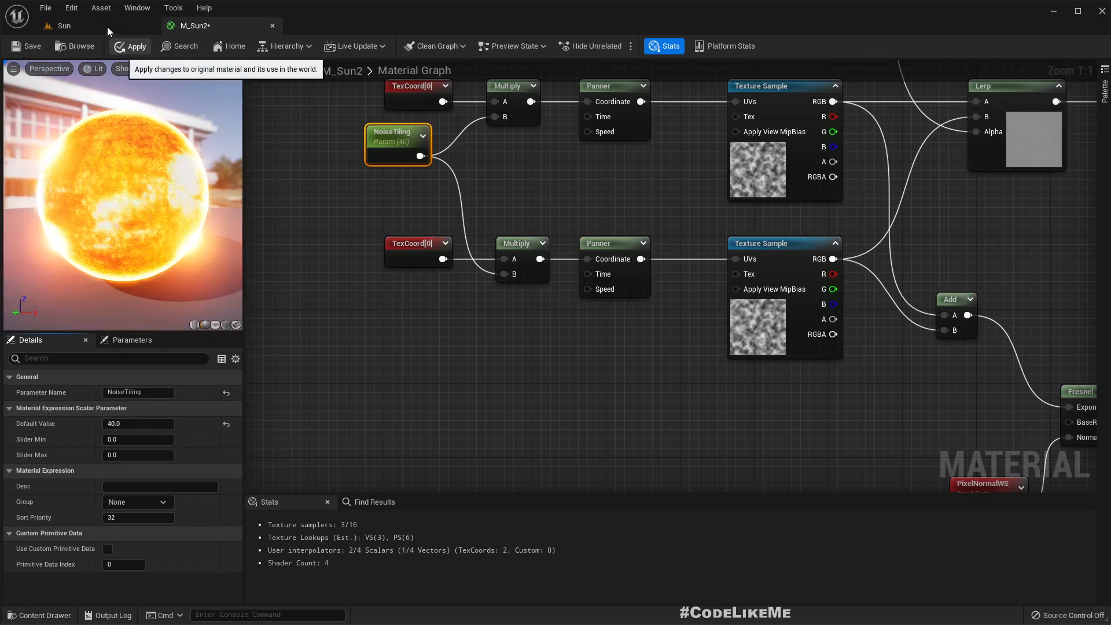
left_click(64, 25)
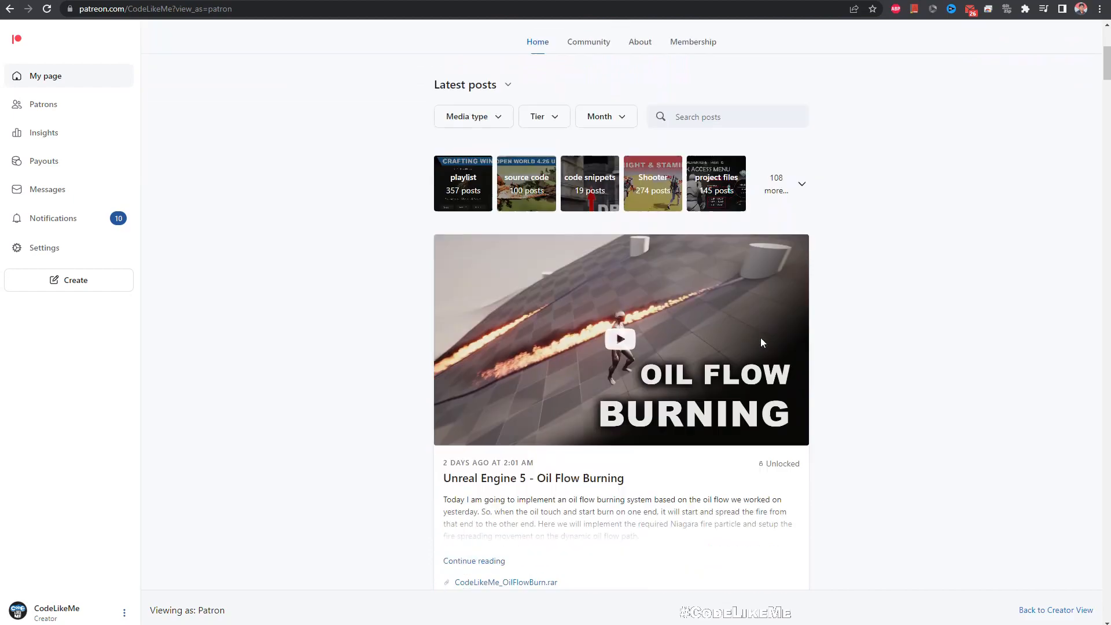
Scroll down the Patreon Latest posts feed to the late-November tutorial entries.
scroll("down", 3)
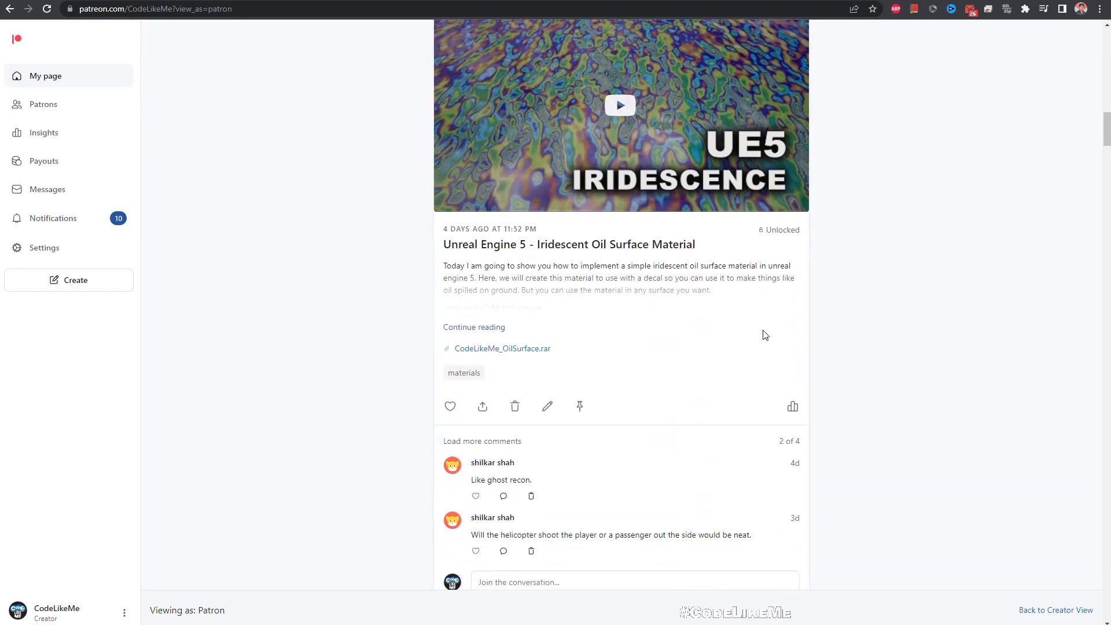
scroll("down", 3)
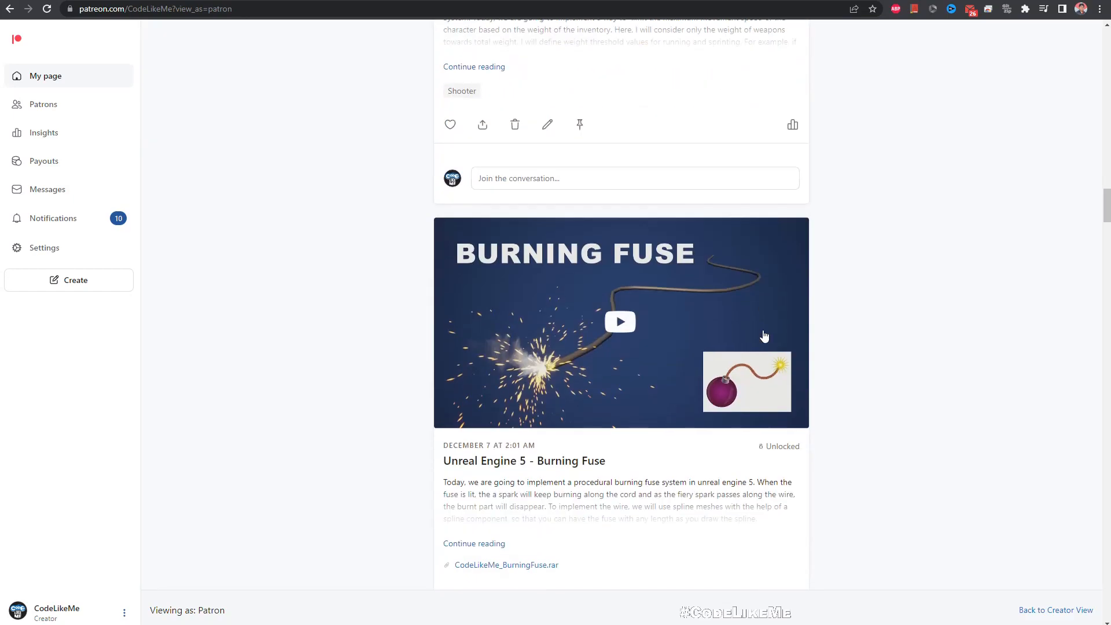
scroll("down", 3)
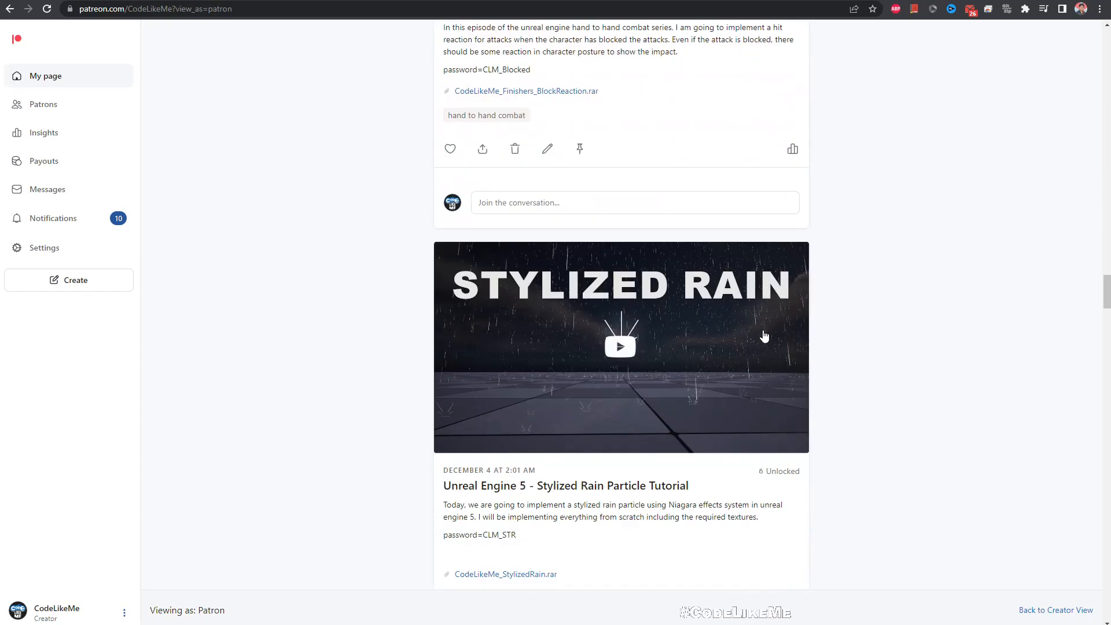
scroll("down", 3)
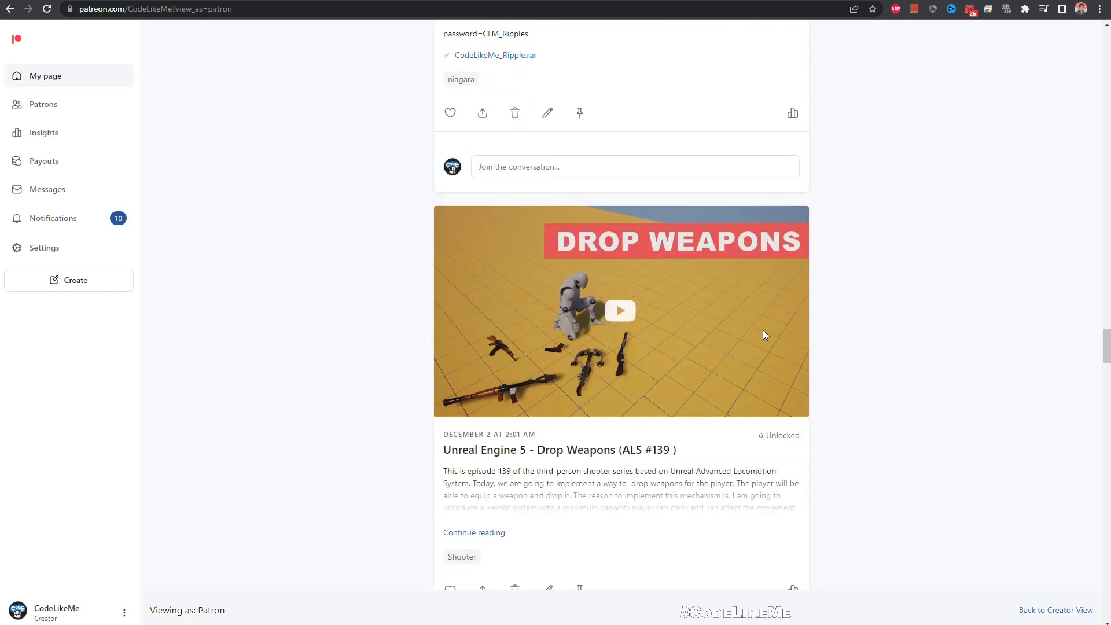
scroll("down", 3)
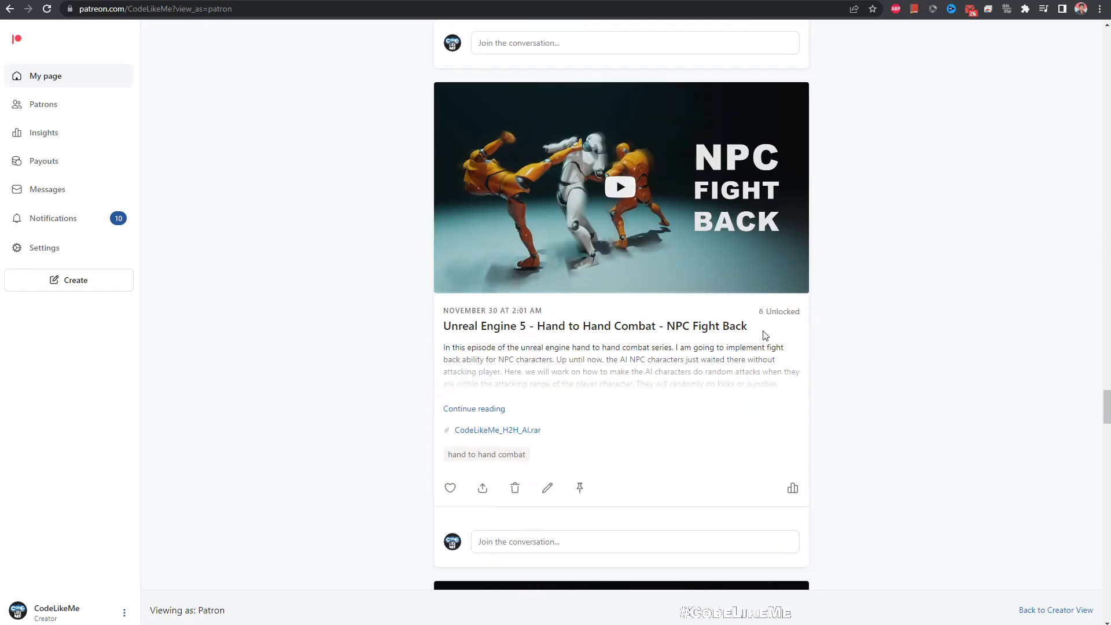
scroll("down", 3)
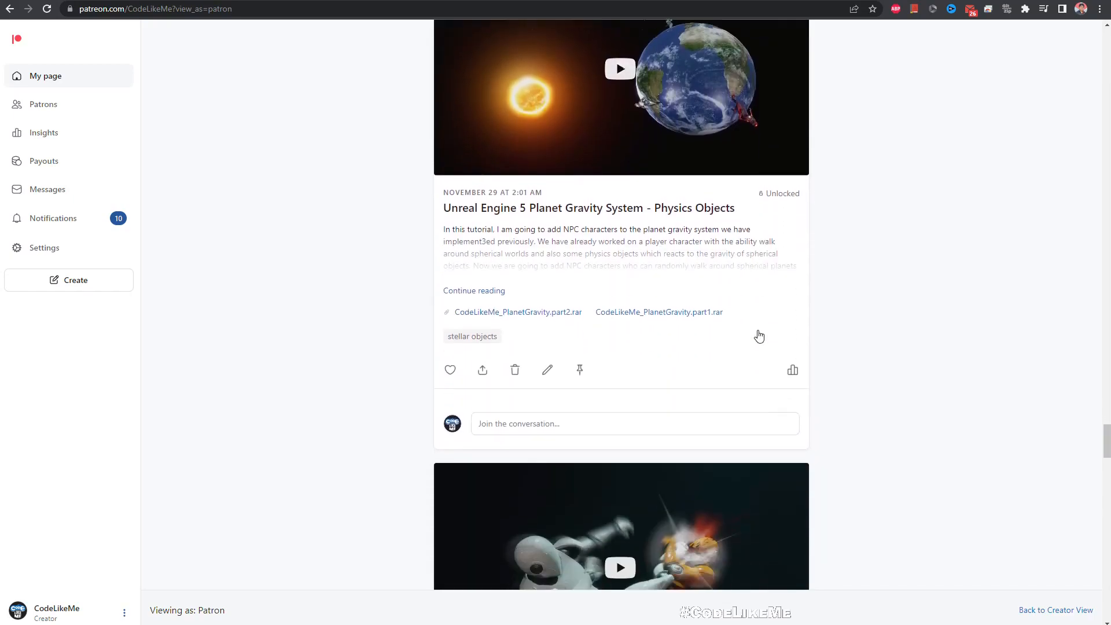
scroll("down", 3)
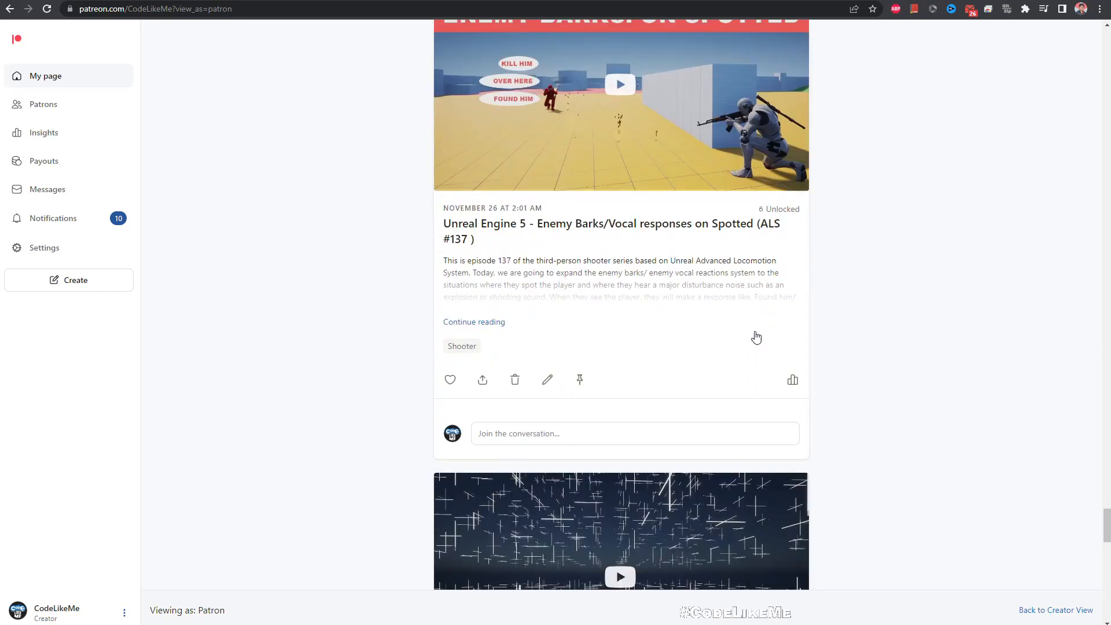